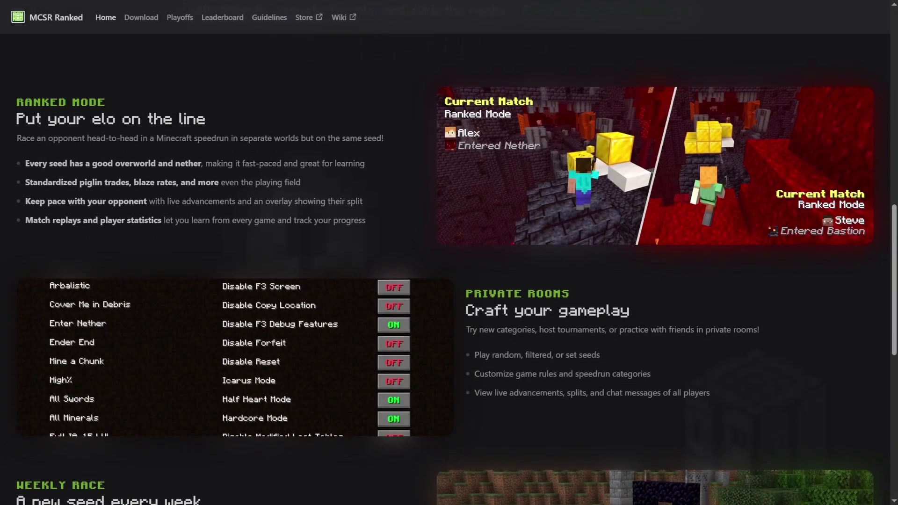
Scroll down through the Ranked mode features on the MCSR Ranked homepage.
{"action": "scroll", "scroll_direction": "down", "scroll_amount": 3}
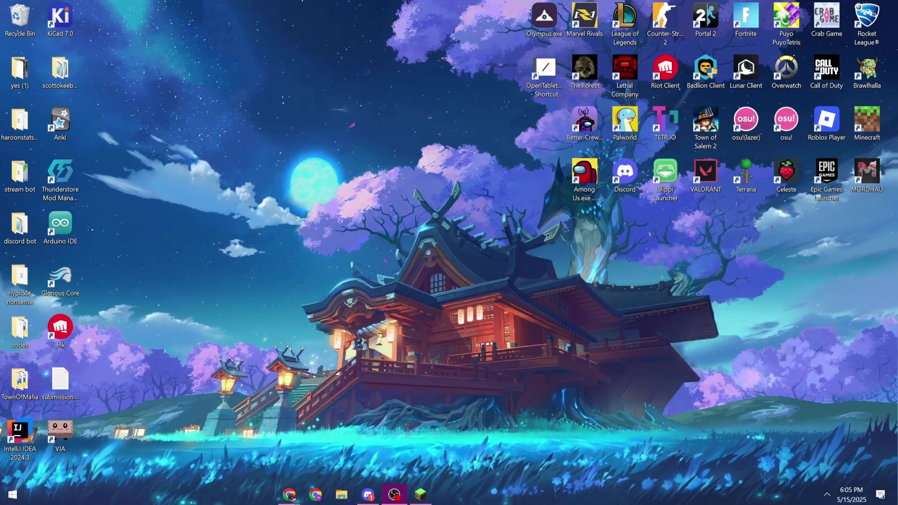
Return to Oracle Java Downloads and show the JDK 21 Windows packages, including the x64 installer.
{"action": "left_click", "coordinate": [287, 495]}
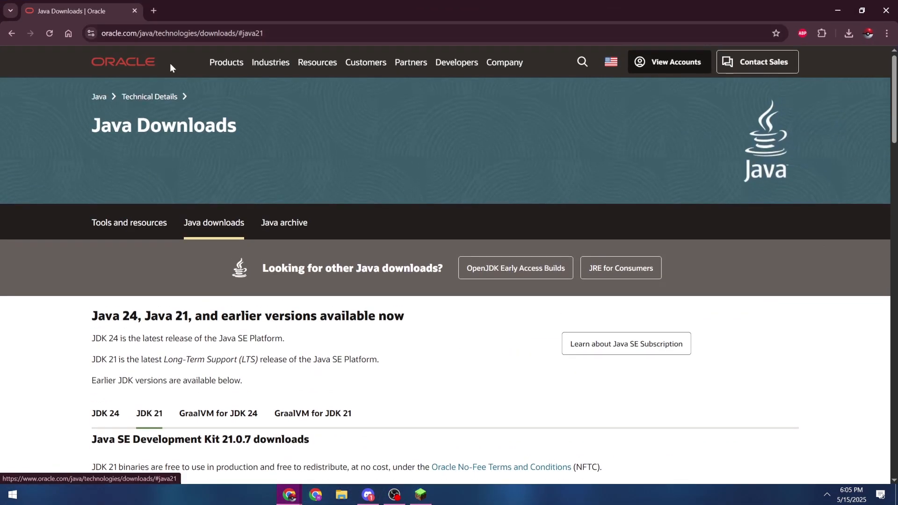
{"action": "scroll", "scroll_direction": "down", "scroll_amount": 3}
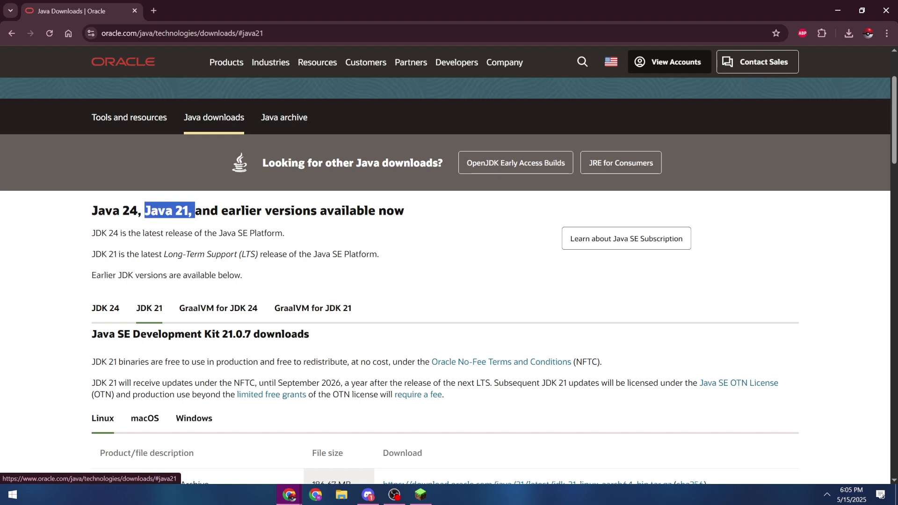
{"action": "mouse_move", "coordinate": [238, 308]}
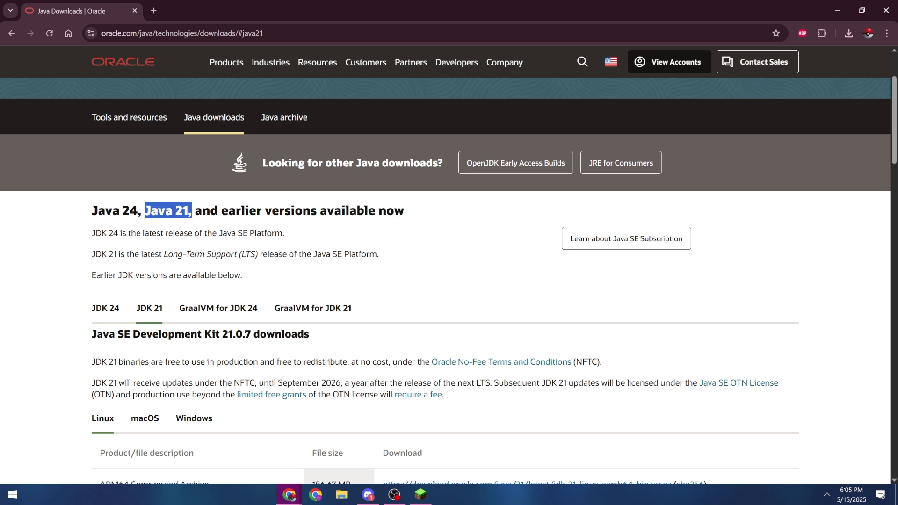
{"action": "scroll", "scroll_direction": "down", "scroll_amount": 3}
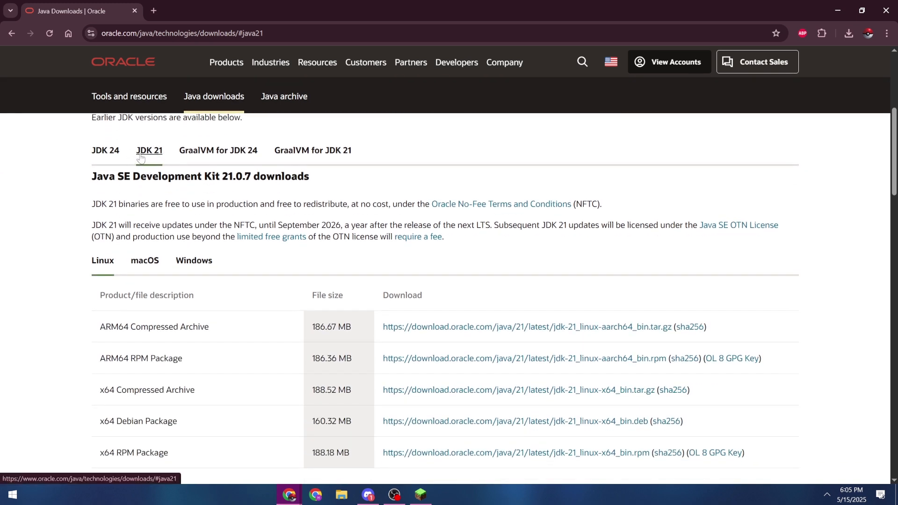
{"action": "scroll", "scroll_direction": "down", "scroll_amount": 3}
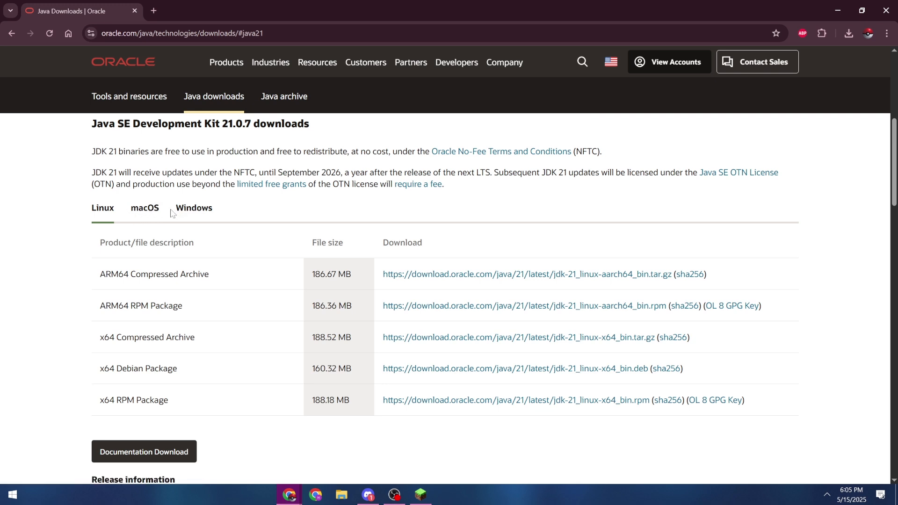
{"action": "left_click", "coordinate": [193, 208]}
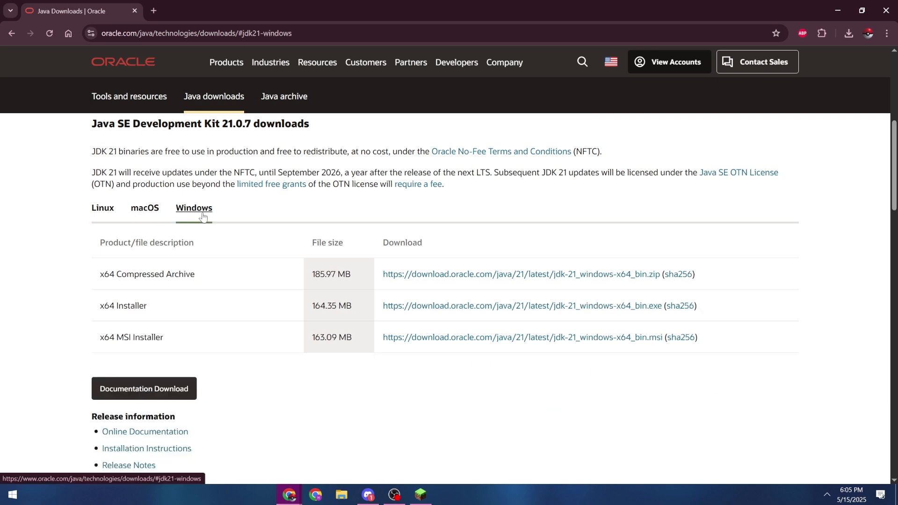
{"action": "mouse_move", "coordinate": [332, 288]}
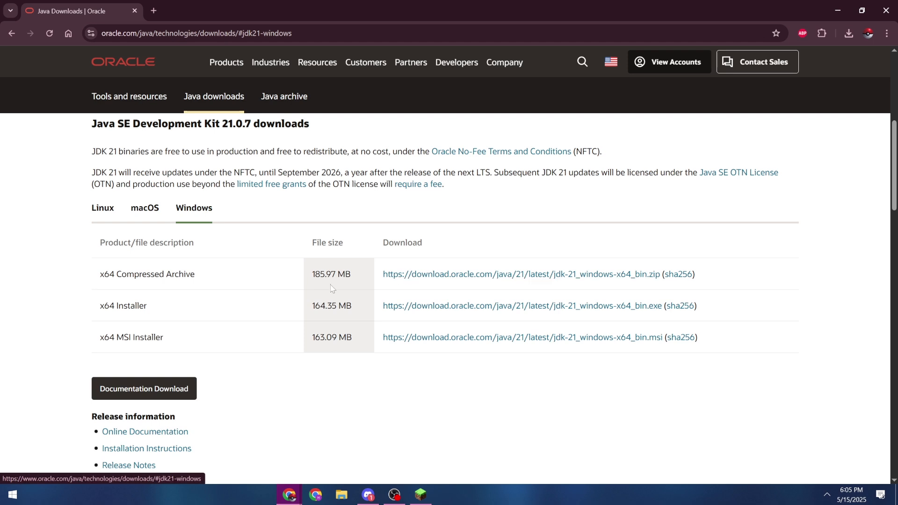
{"action": "mouse_move", "coordinate": [521, 315]}
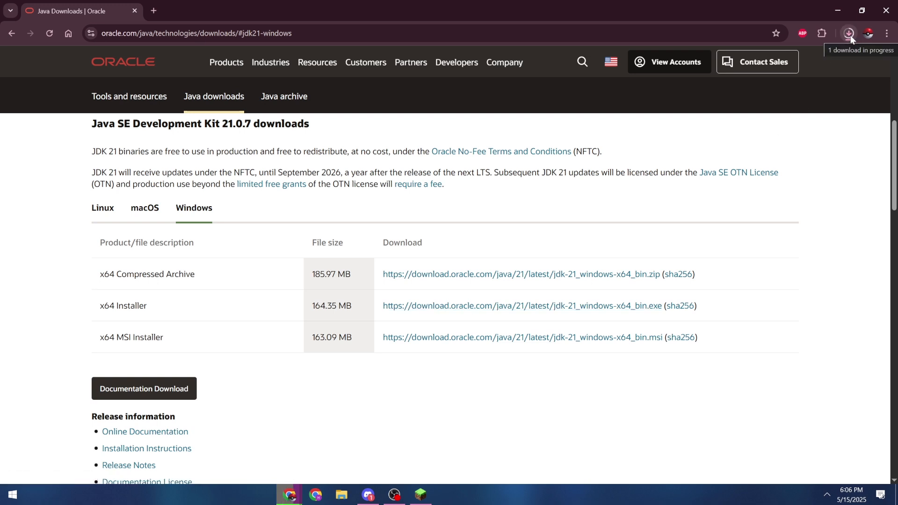
Run the JDK 21.0.7 installer with the default folder and close it when done.
{"action": "left_click", "coordinate": [847, 33]}
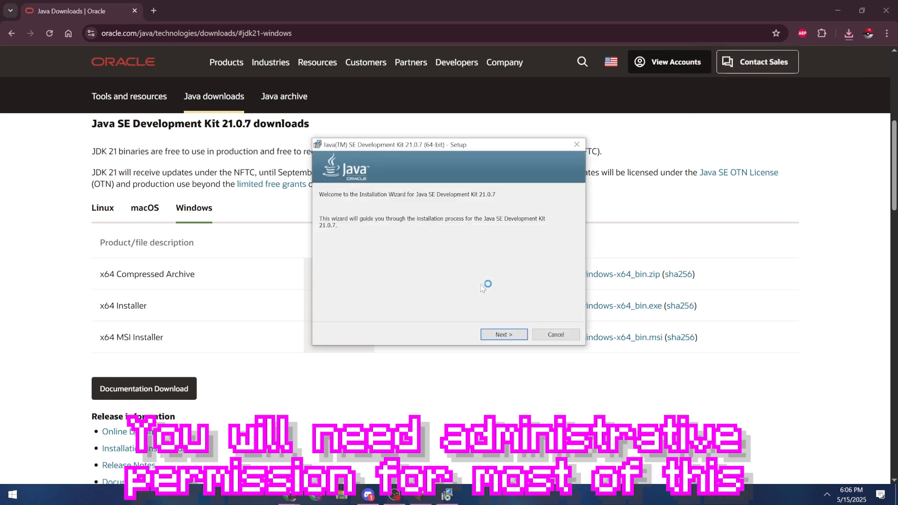
{"action": "left_click", "coordinate": [504, 335]}
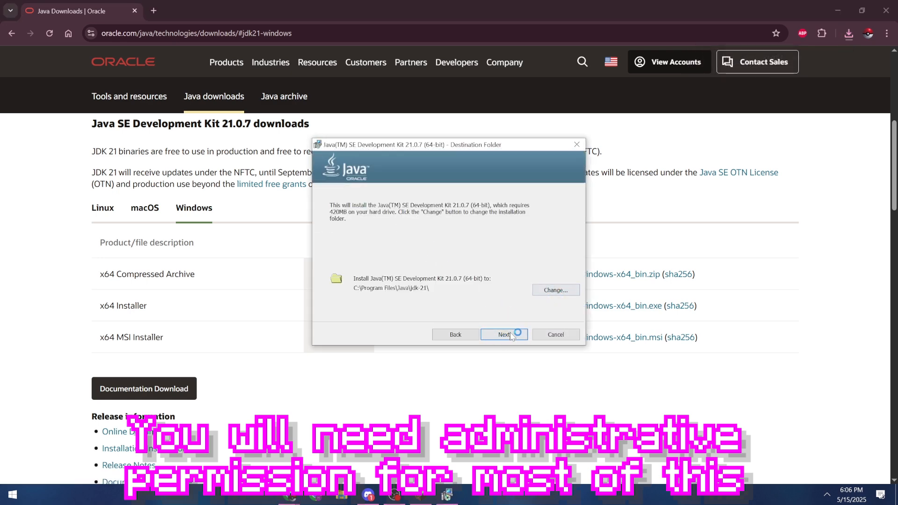
{"action": "left_click", "coordinate": [504, 335]}
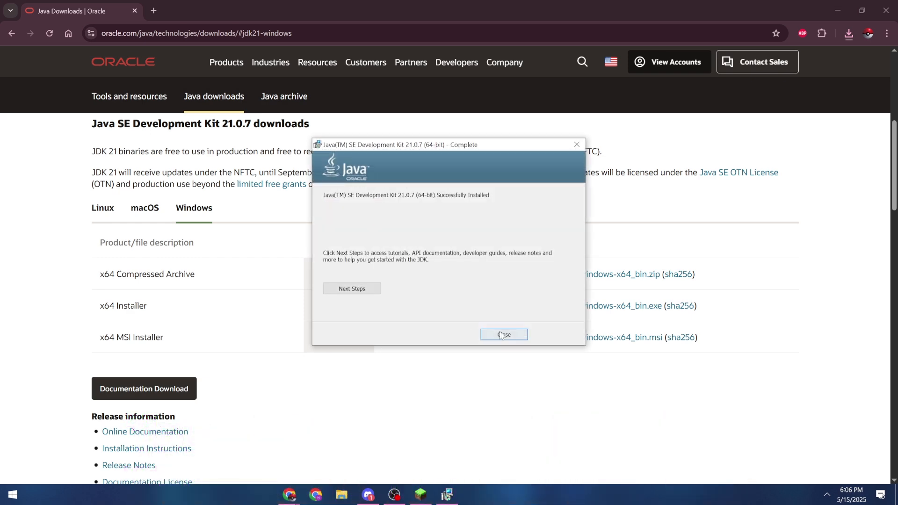
{"action": "left_click", "coordinate": [504, 334]}
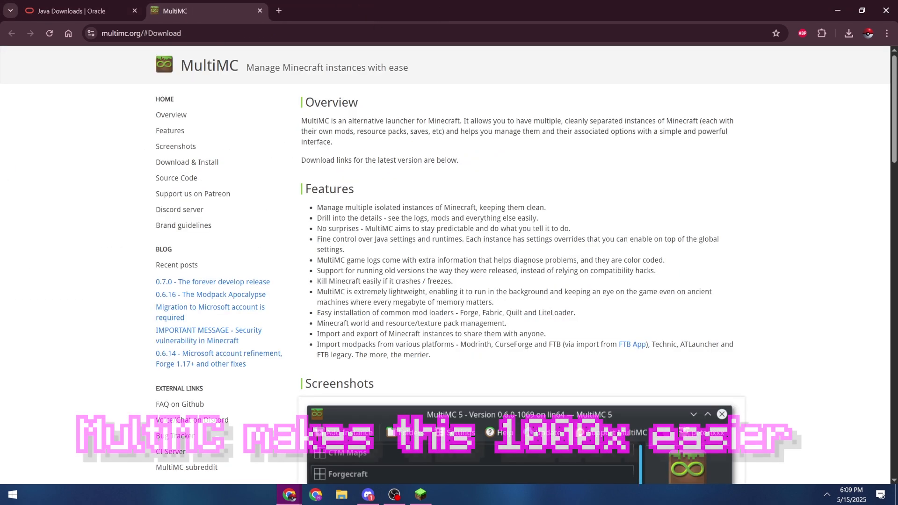
Download mmc-develop-win32.zip from multimc.org's Windows section and show it in Downloads.
{"action": "scroll", "scroll_direction": "down", "scroll_amount": 3}
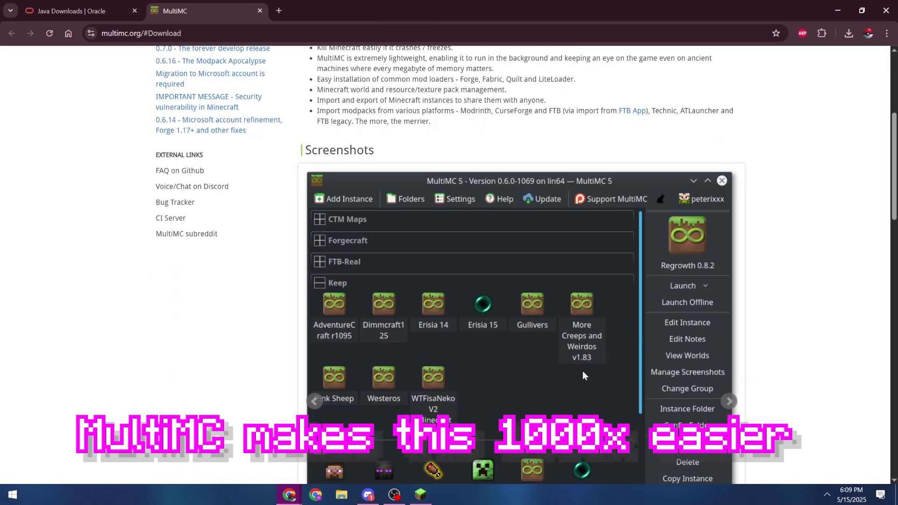
{"action": "scroll", "scroll_direction": "down", "scroll_amount": 3}
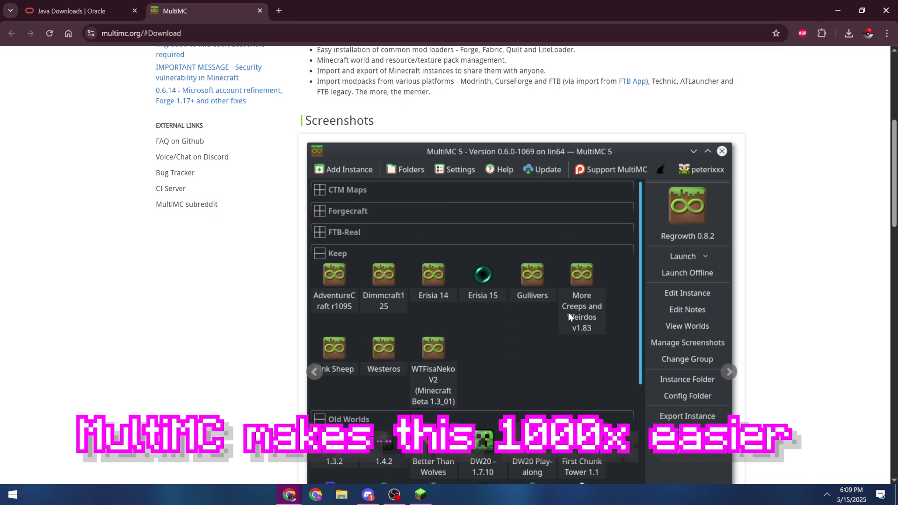
{"action": "scroll", "scroll_direction": "up", "scroll_amount": 3}
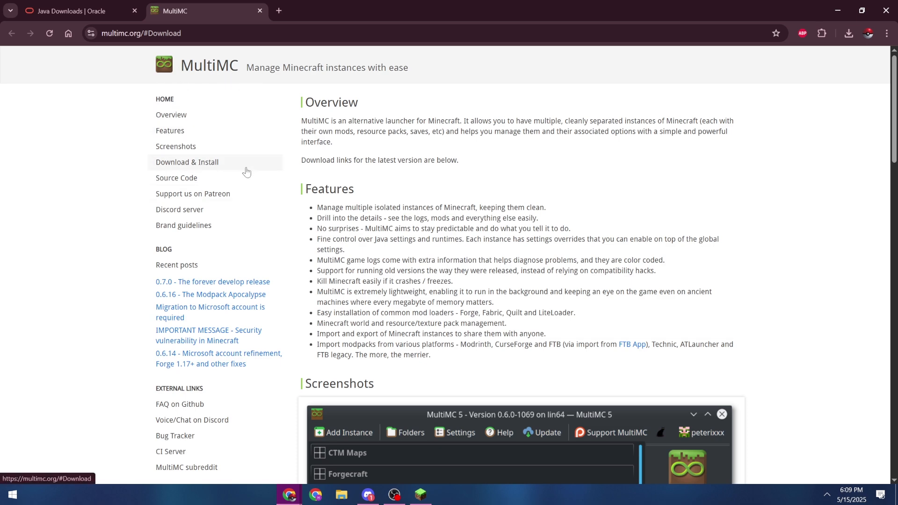
{"action": "scroll", "scroll_direction": "down", "scroll_amount": 3}
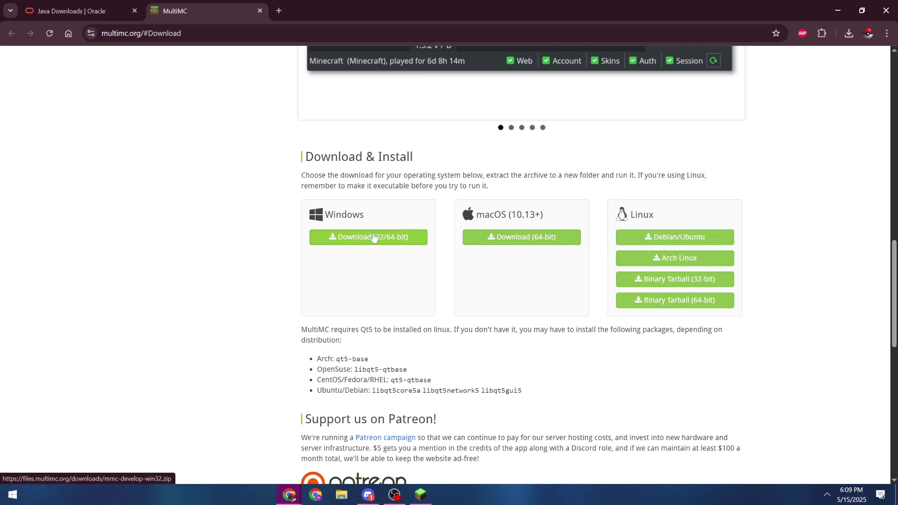
{"action": "left_click", "coordinate": [368, 237]}
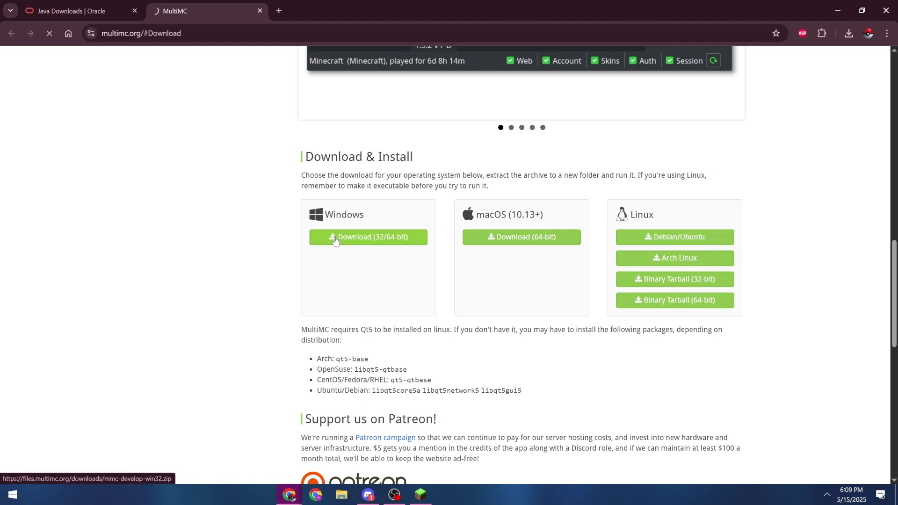
{"action": "left_click", "coordinate": [368, 237]}
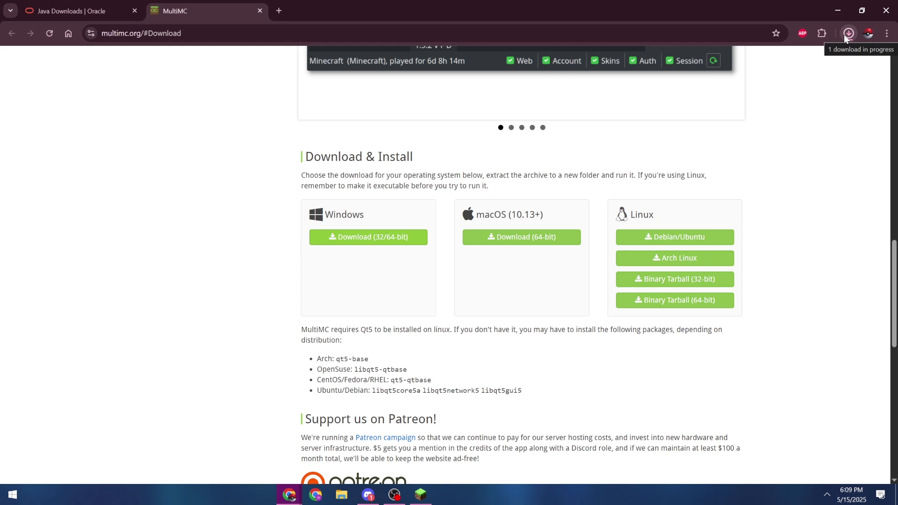
{"action": "left_click", "coordinate": [848, 32]}
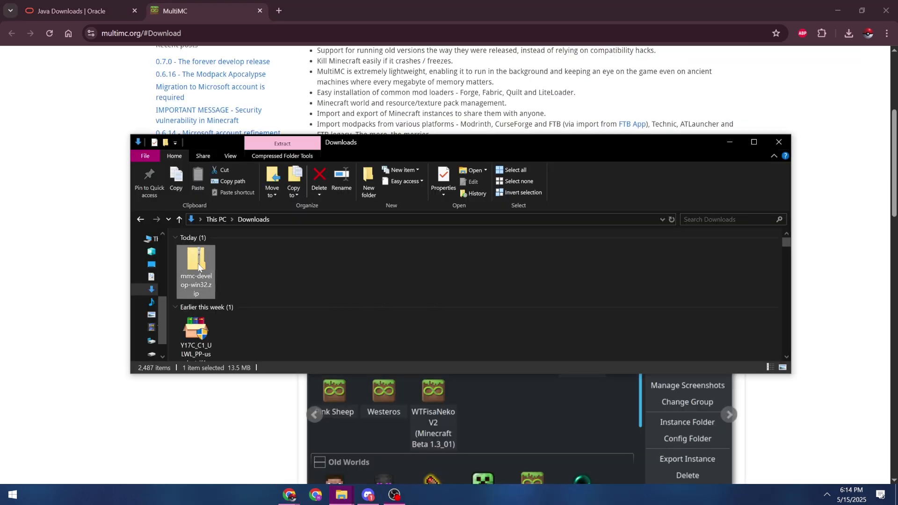
Extract mmc-develop-win32.zip, open its MultiMC folder and select MultiMC.exe.
{"action": "right_click", "coordinate": [195, 266]}
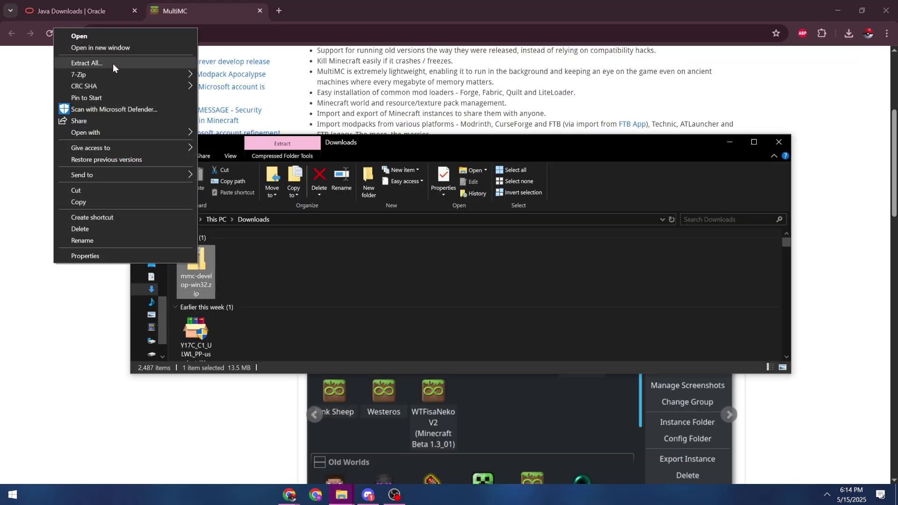
{"action": "left_click", "coordinate": [86, 63]}
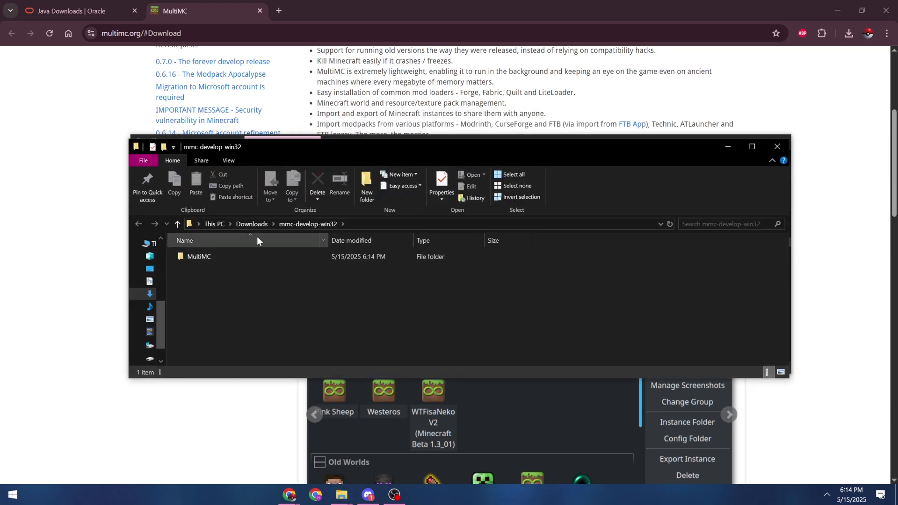
{"action": "left_click", "coordinate": [199, 256]}
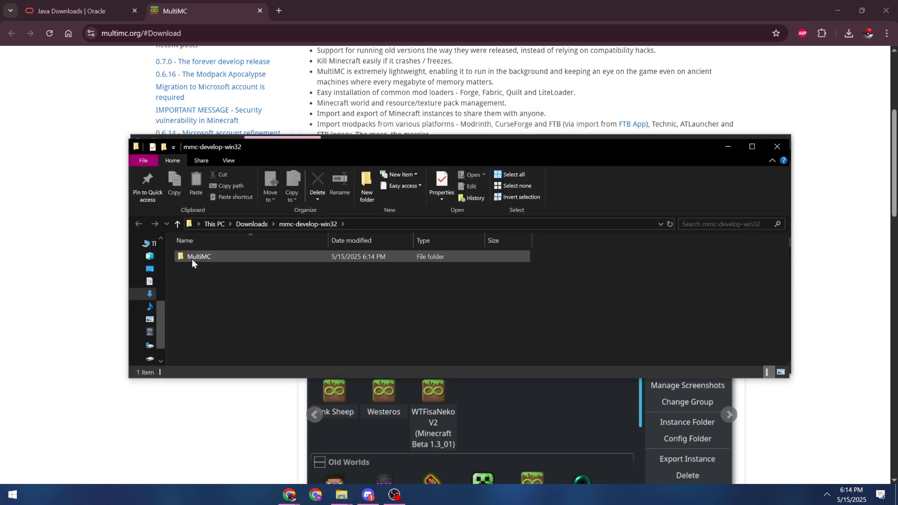
{"action": "double_click", "coordinate": [199, 256]}
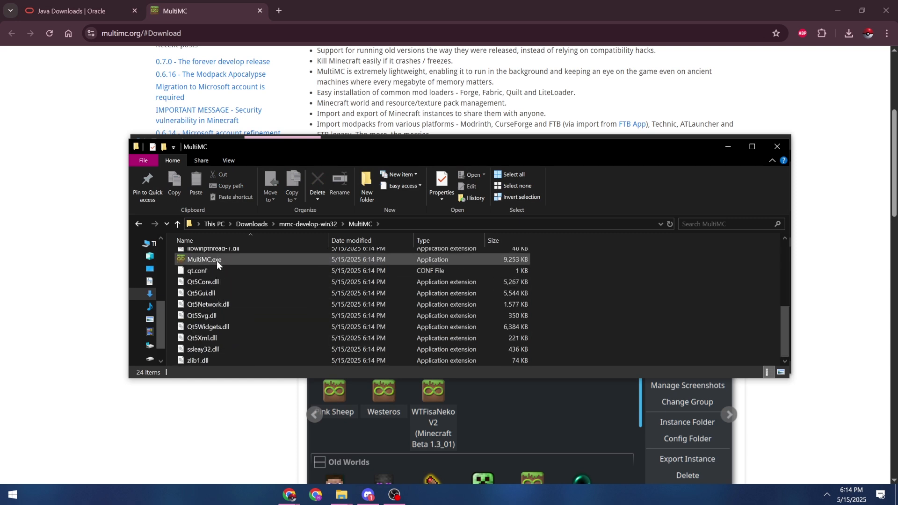
{"action": "mouse_move", "coordinate": [219, 262]}
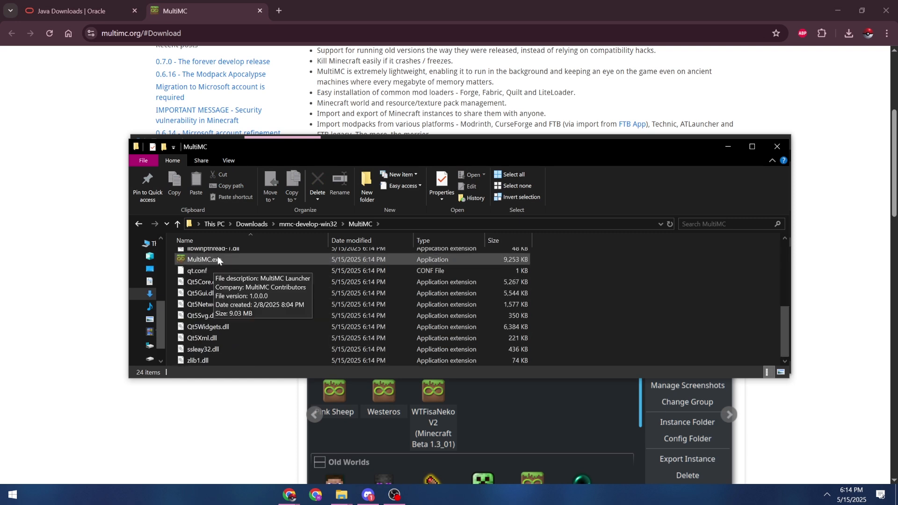
{"action": "mouse_move", "coordinate": [205, 264]}
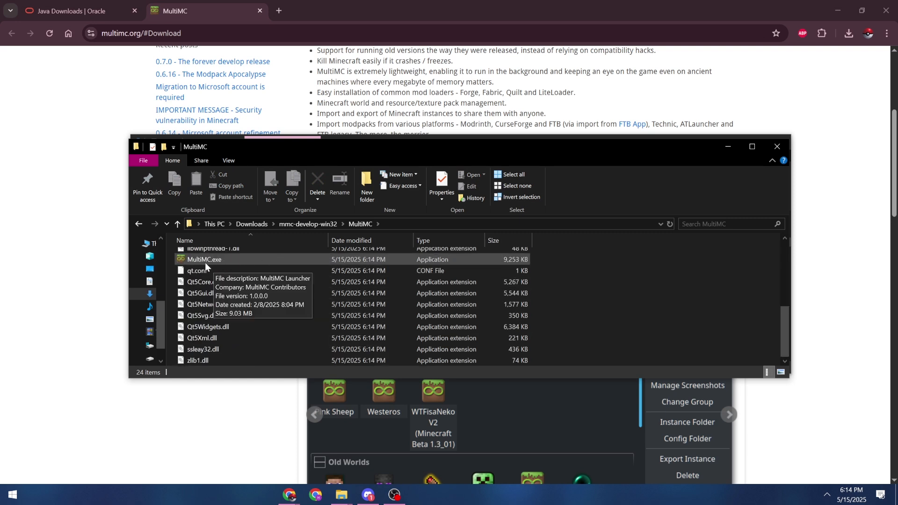
{"action": "left_click", "coordinate": [204, 259]}
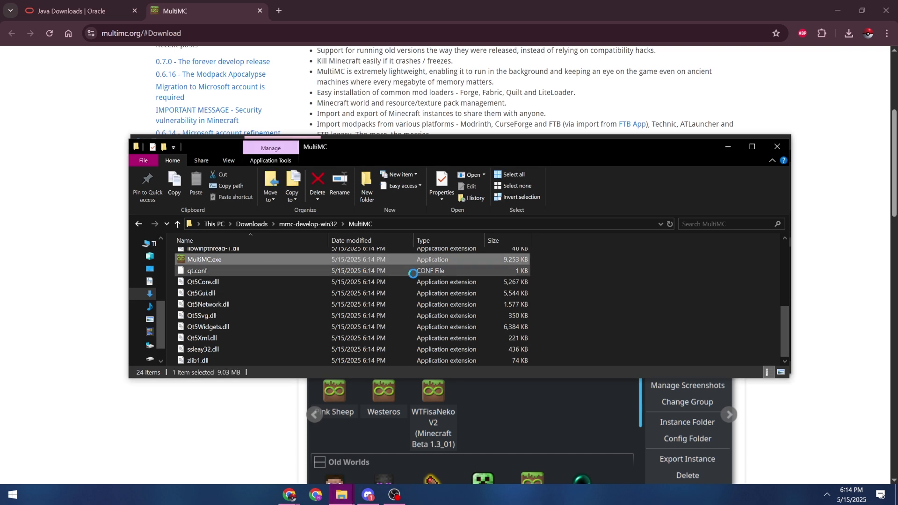
Launch MultiMC and finish setup with American English, Java 1.8.0_301 and 8000 MiB memory.
{"action": "double_click", "coordinate": [204, 259]}
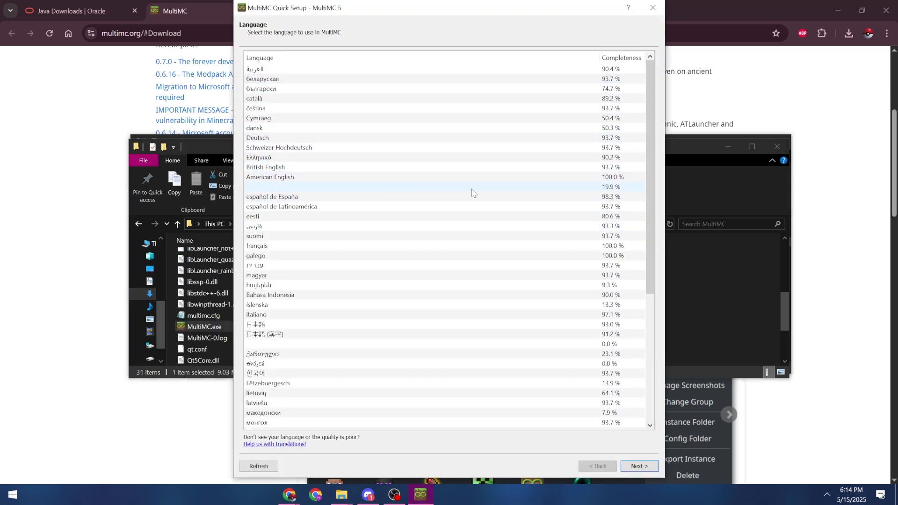
{"action": "left_click", "coordinate": [270, 176]}
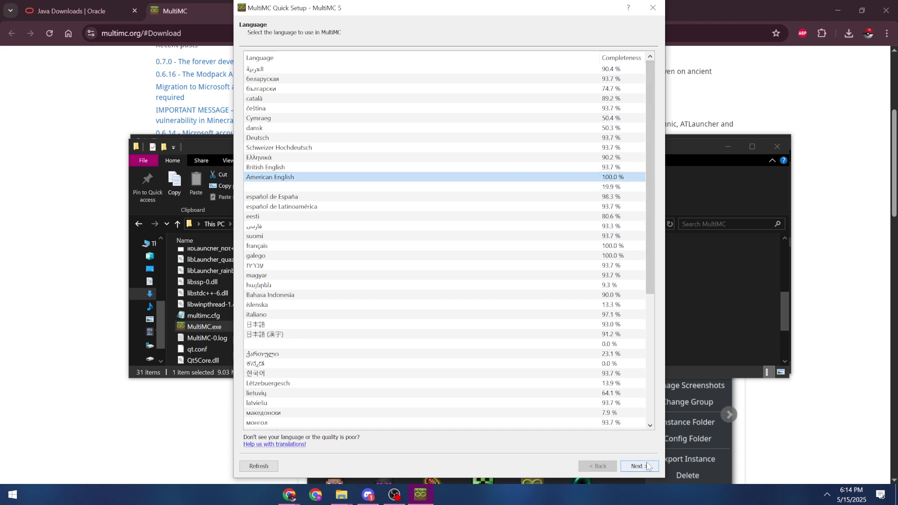
{"action": "left_click", "coordinate": [640, 465]}
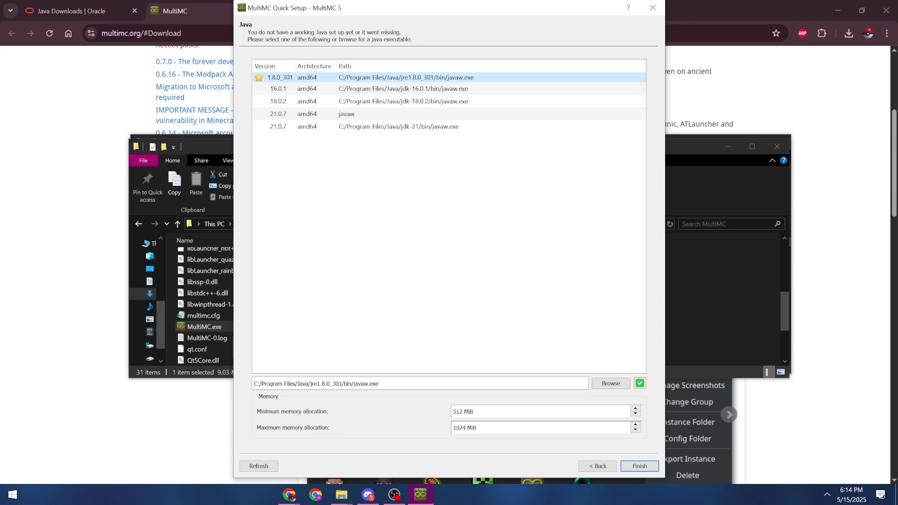
{"action": "mouse_move", "coordinate": [539, 428]}
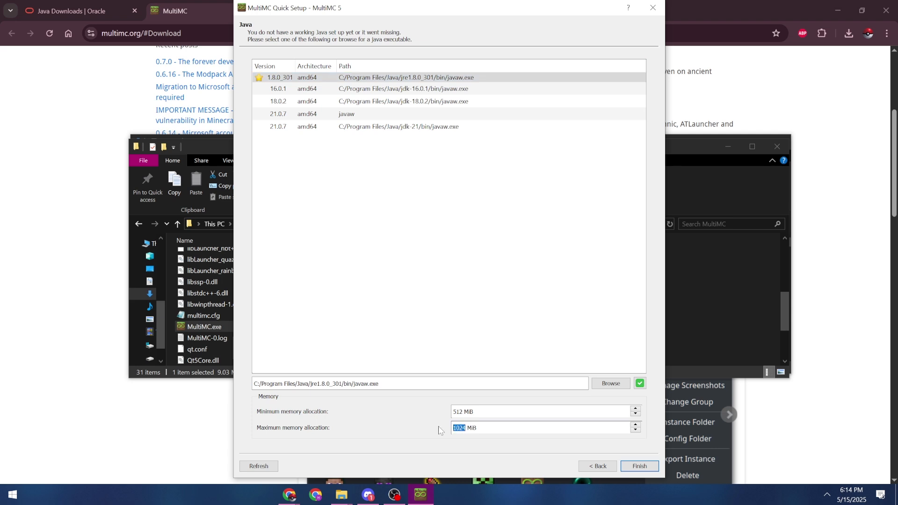
{"action": "type", "text": "8000"}
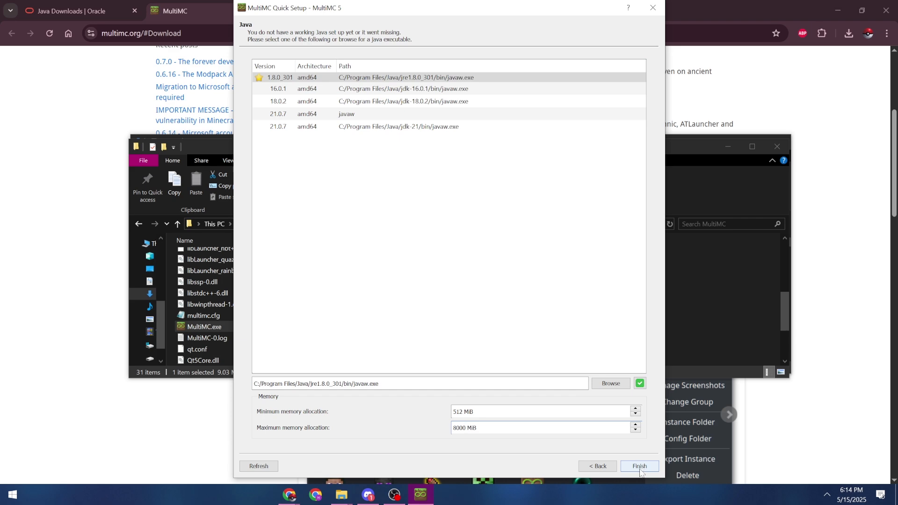
{"action": "left_click", "coordinate": [639, 466]}
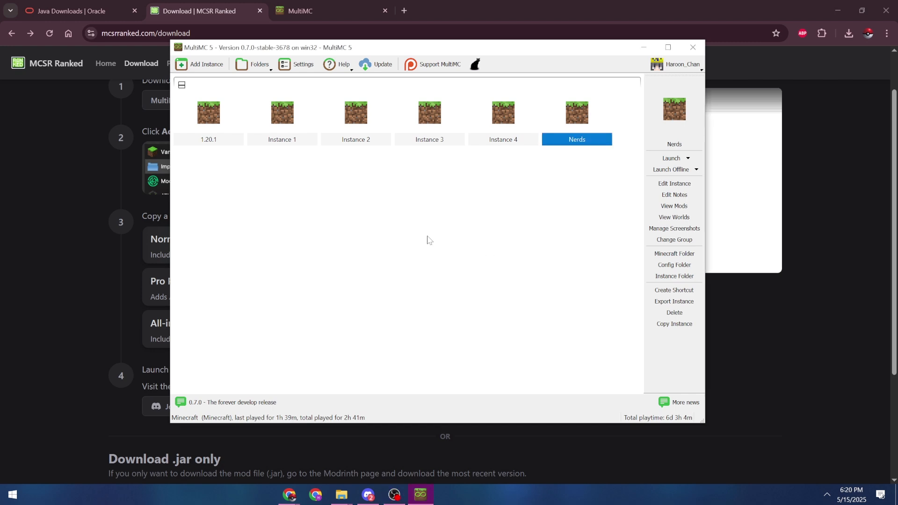
{"action": "mouse_move", "coordinate": [404, 263]}
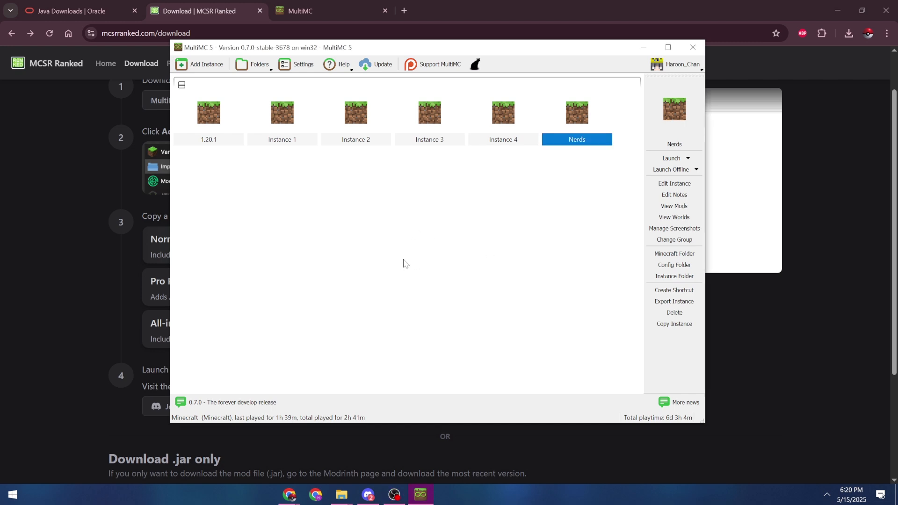
{"action": "mouse_move", "coordinate": [391, 291]}
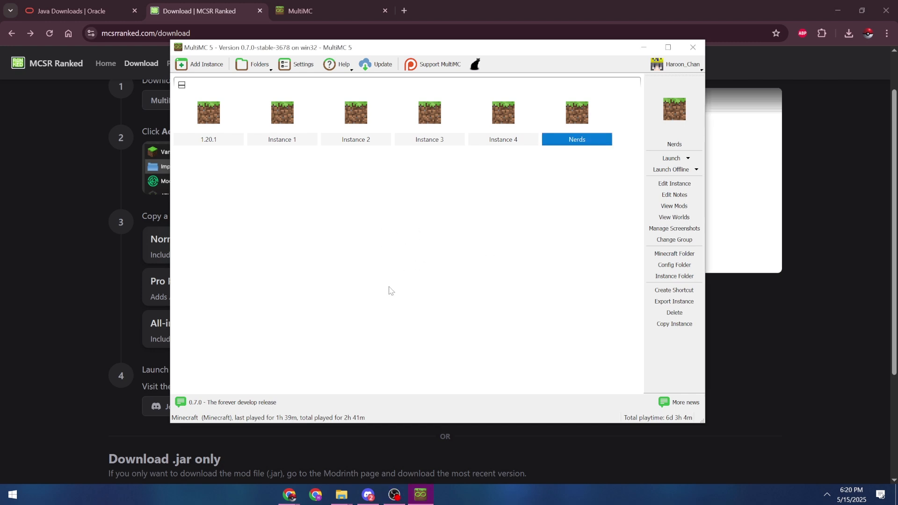
{"action": "mouse_move", "coordinate": [209, 114]}
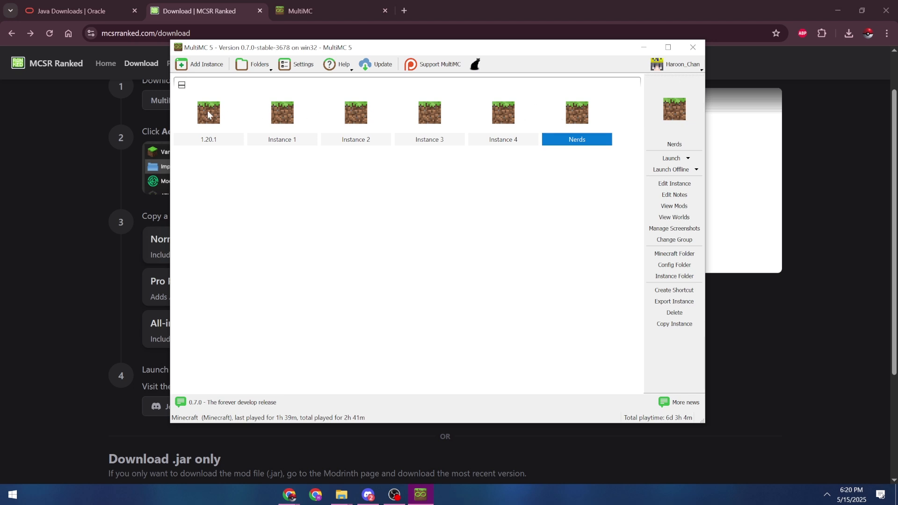
{"action": "mouse_move", "coordinate": [418, 252]}
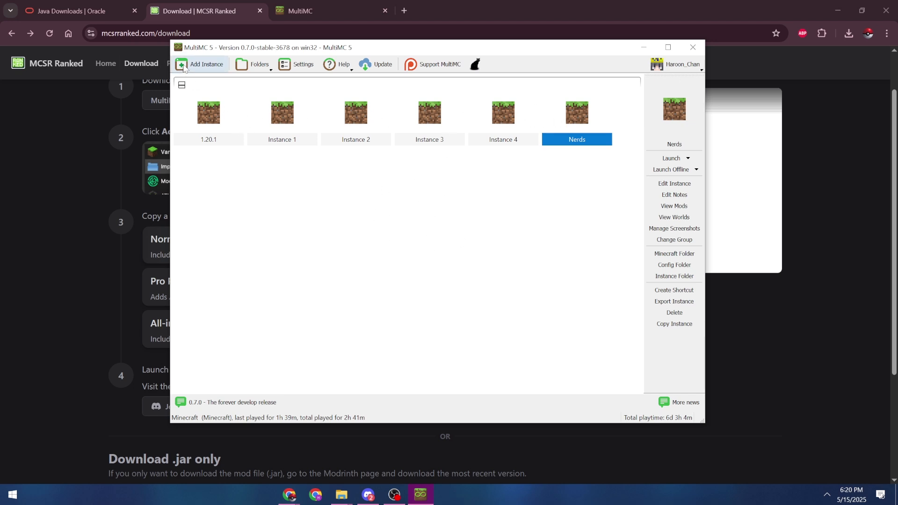
{"action": "left_click", "coordinate": [202, 64]}
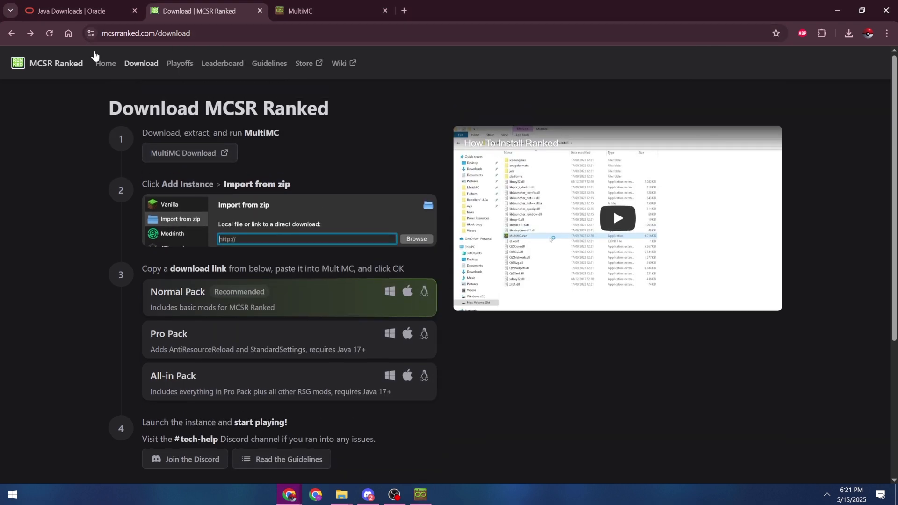
{"action": "mouse_move", "coordinate": [342, 207]}
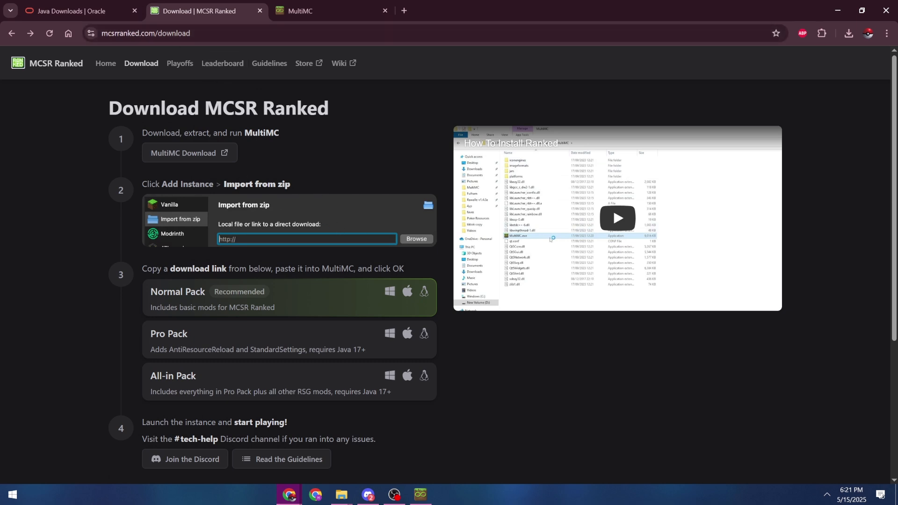
{"action": "mouse_move", "coordinate": [304, 184]}
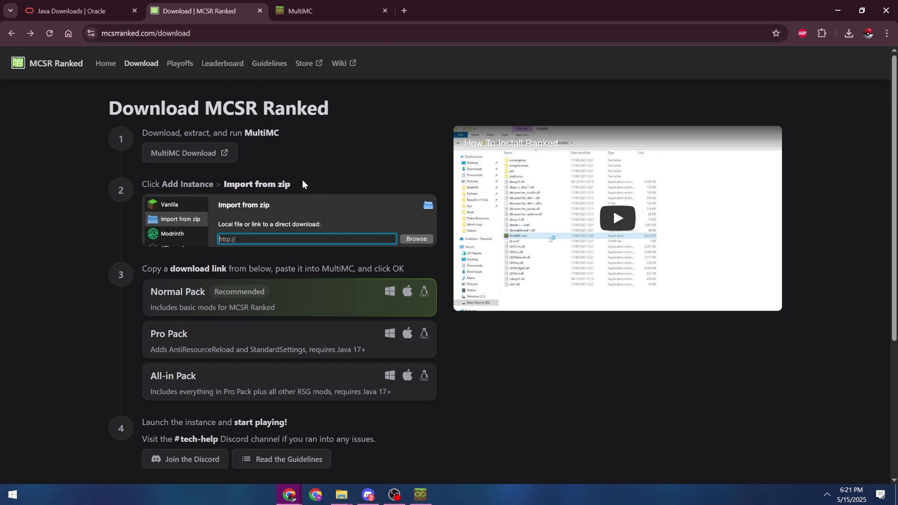
Scroll to step 3 and copy the All-in Pack's Windows download link.
{"action": "scroll", "scroll_direction": "down", "scroll_amount": 3}
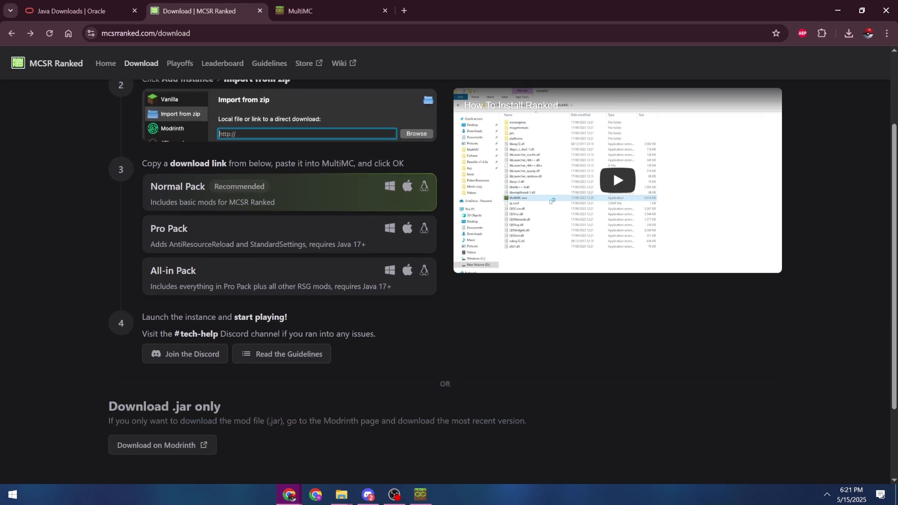
{"action": "mouse_move", "coordinate": [400, 226]}
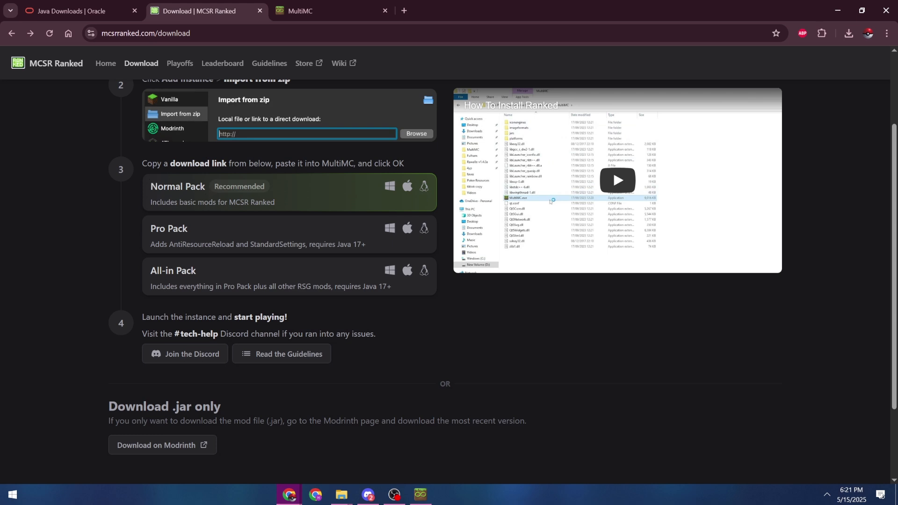
{"action": "mouse_move", "coordinate": [208, 223]}
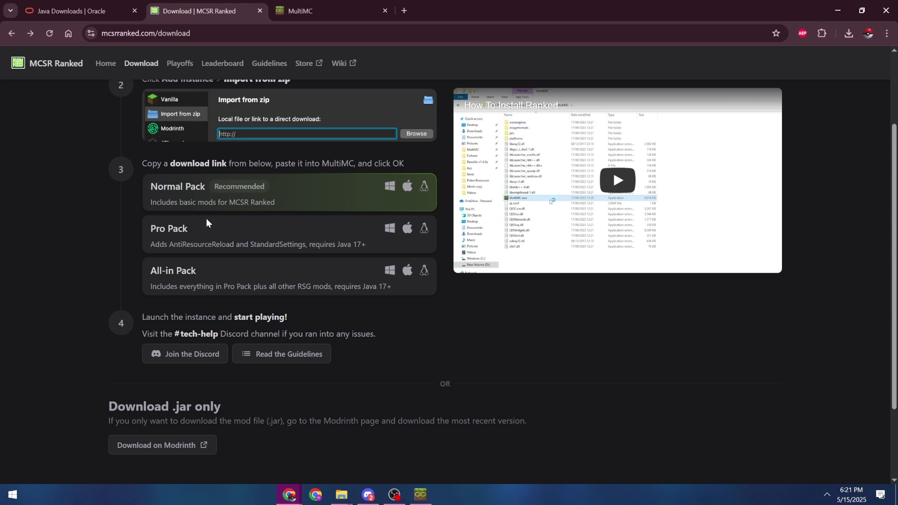
{"action": "mouse_move", "coordinate": [184, 241]}
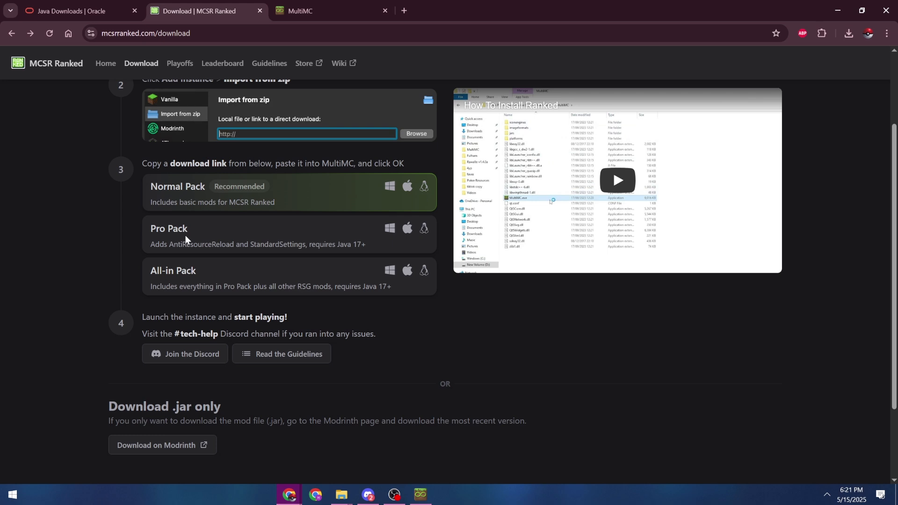
{"action": "mouse_move", "coordinate": [208, 274]}
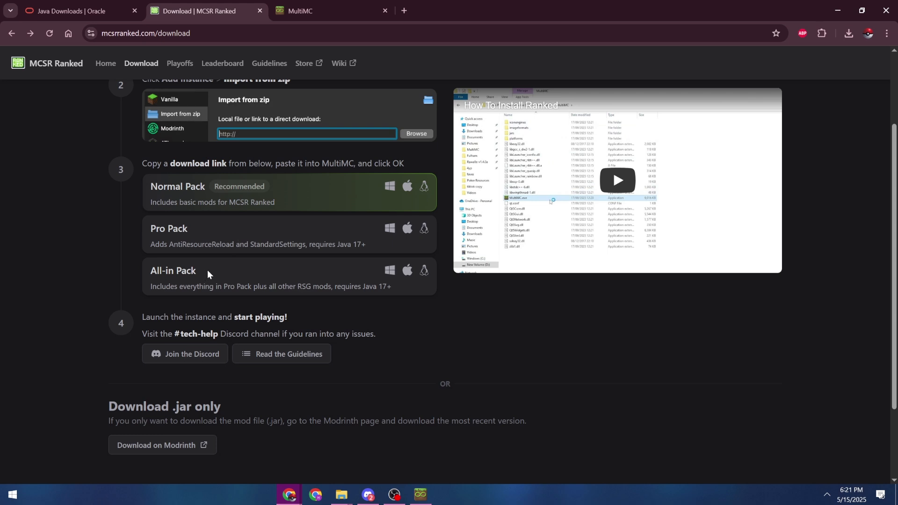
{"action": "mouse_move", "coordinate": [226, 272]}
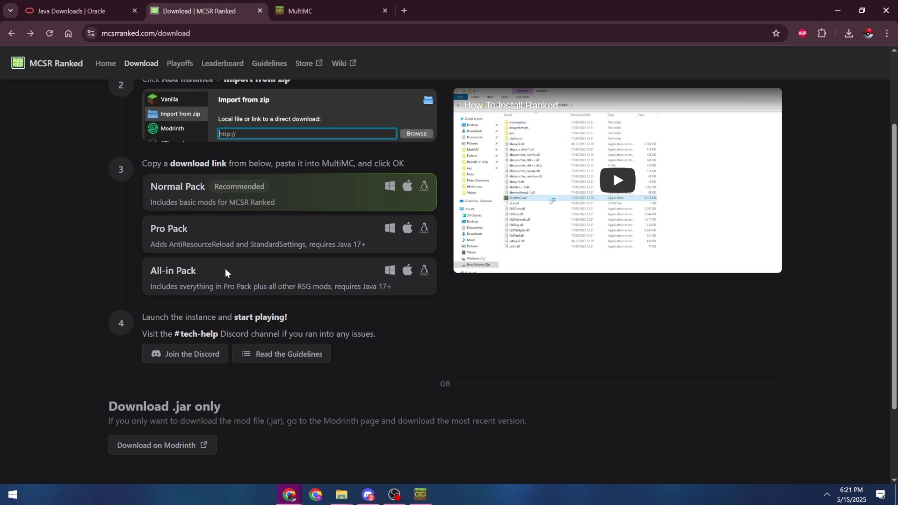
{"action": "mouse_move", "coordinate": [407, 270]}
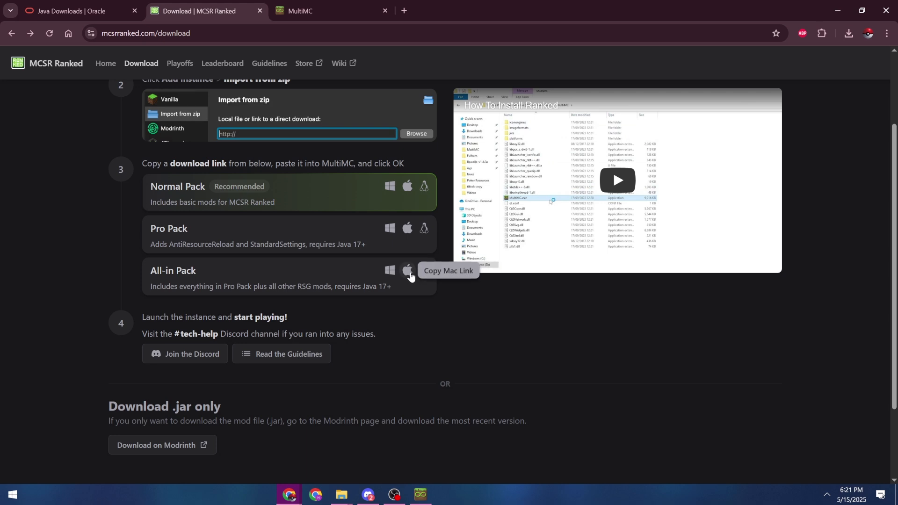
{"action": "mouse_move", "coordinate": [389, 276]}
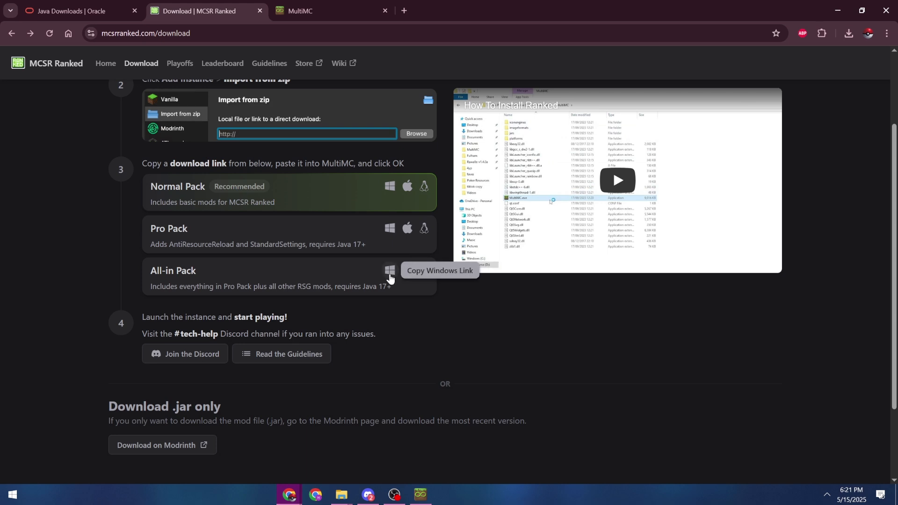
{"action": "left_click", "coordinate": [390, 270]}
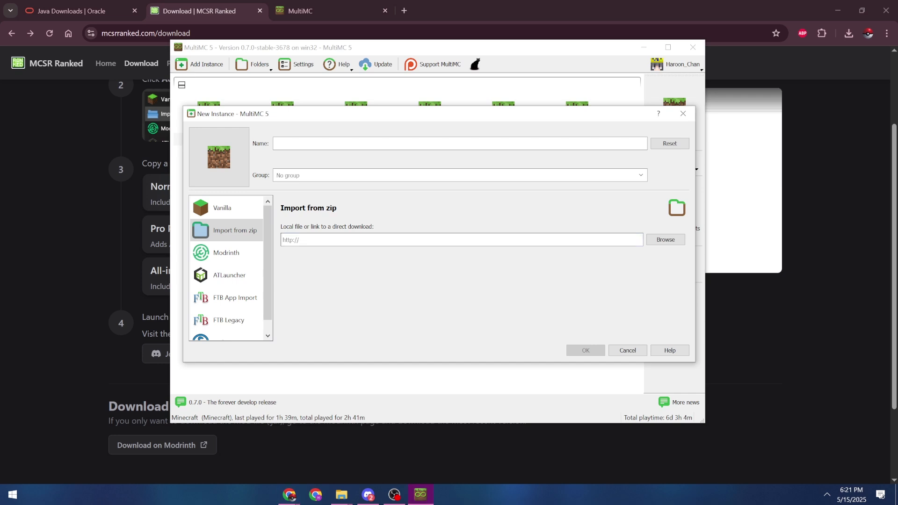
Import MCSRRanked-Windows-1.16.1-All.mrpack as a new instance and open its installed mods.
{"action": "type", "text": "https://redlime.github.io/MCSRMods/modpacks/v4/MCSRRanked-Windows-1.16.1-All.mrpack"}
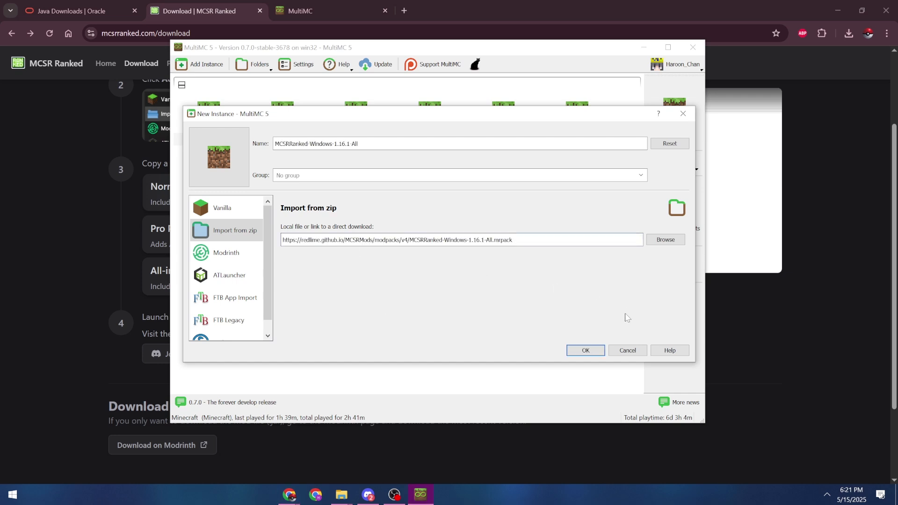
{"action": "left_click", "coordinate": [585, 351]}
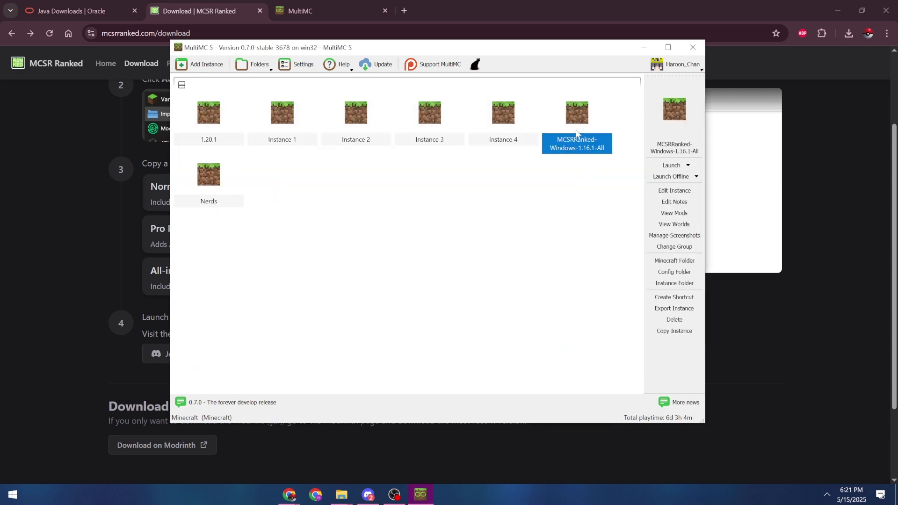
{"action": "mouse_move", "coordinate": [634, 145]}
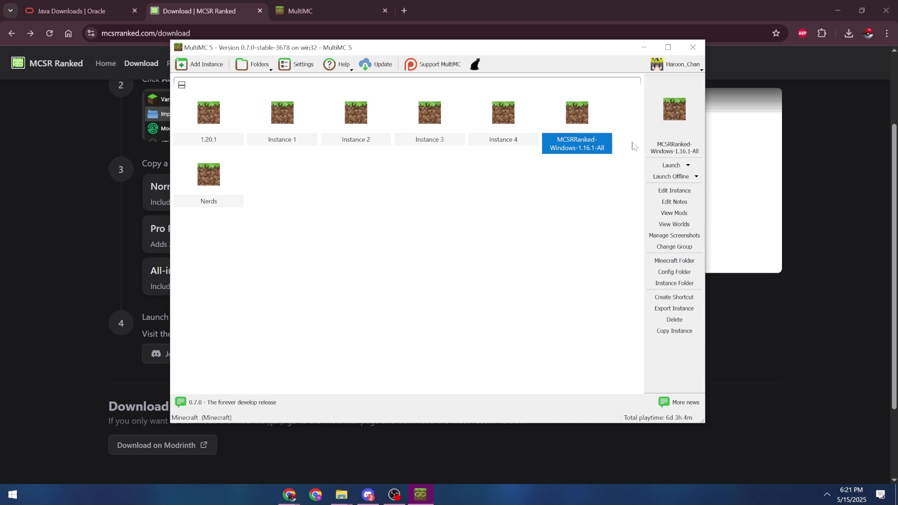
{"action": "left_click", "coordinate": [674, 212]}
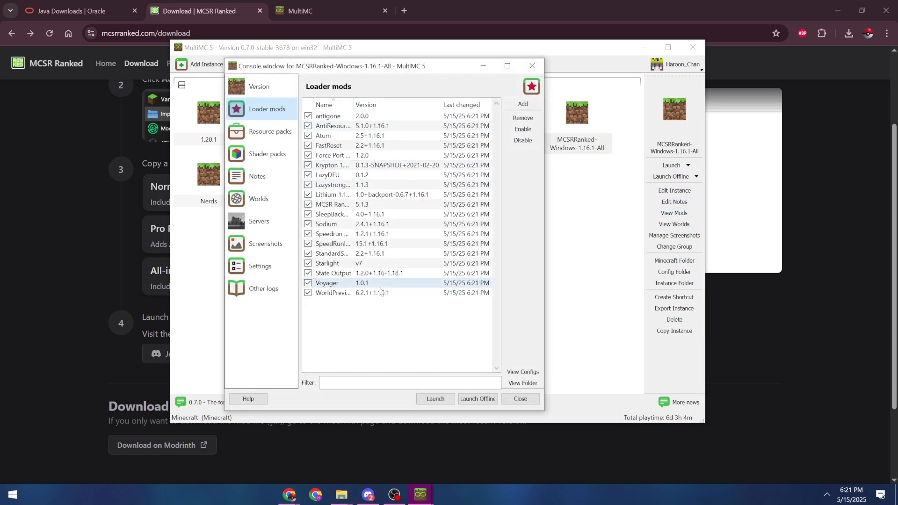
{"action": "left_click", "coordinate": [341, 263]}
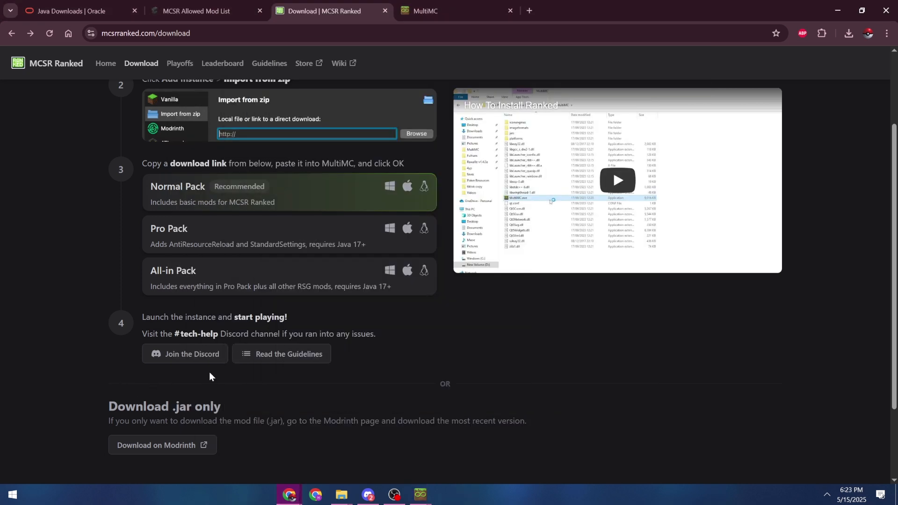
Follow the Guidelines' whitelisted mods link to the 1.16.1 allowed mod list.
{"action": "left_click", "coordinate": [269, 63]}
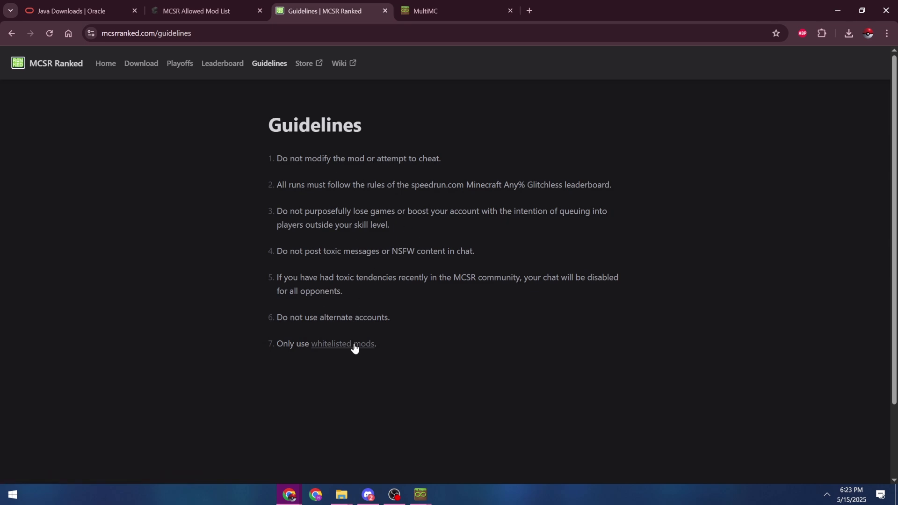
{"action": "left_click", "coordinate": [195, 10]}
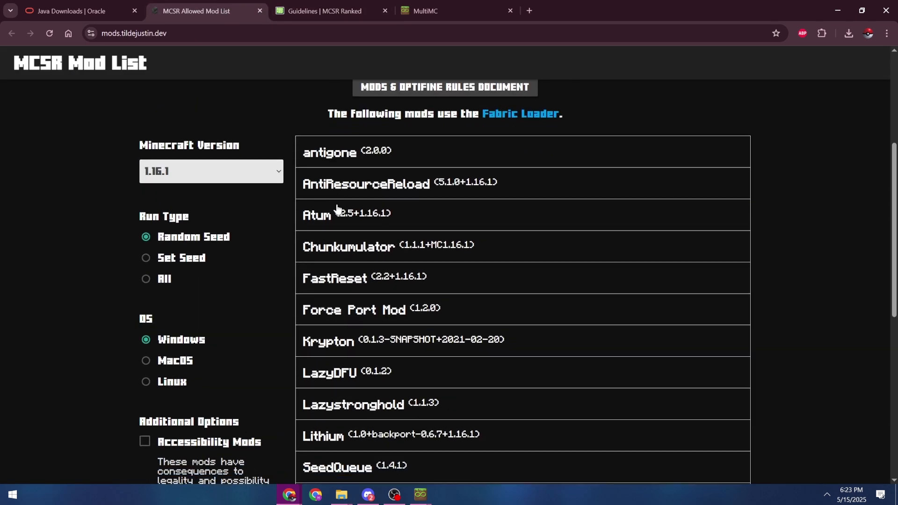
{"action": "scroll", "scroll_direction": "down", "scroll_amount": 3}
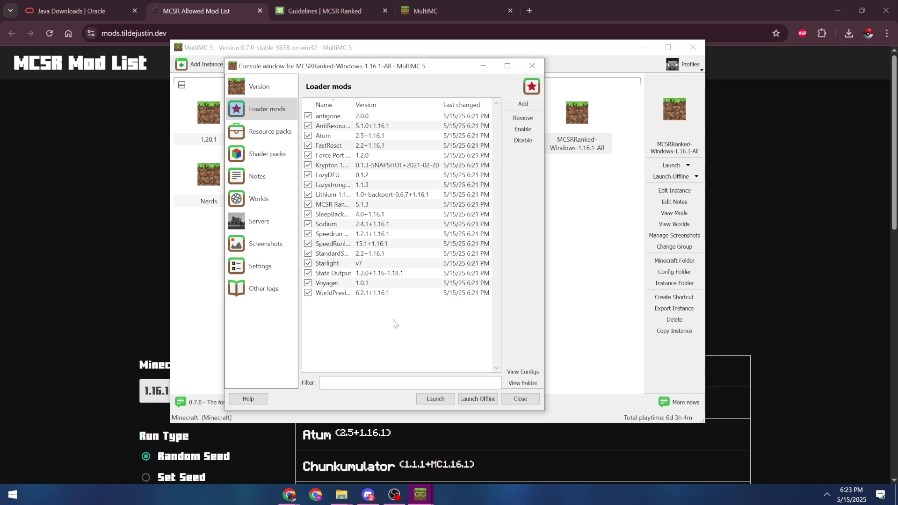
{"action": "mouse_move", "coordinate": [403, 329]}
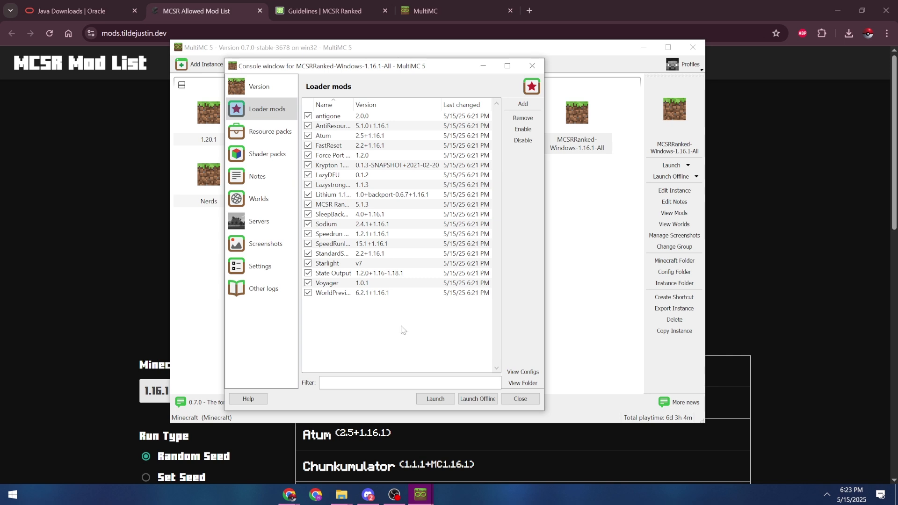
{"action": "mouse_move", "coordinate": [359, 313]}
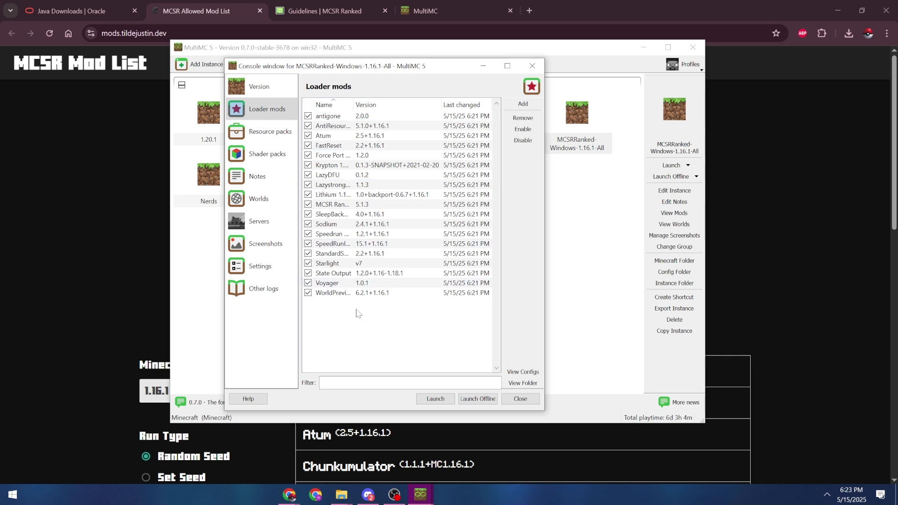
{"action": "mouse_move", "coordinate": [392, 347]}
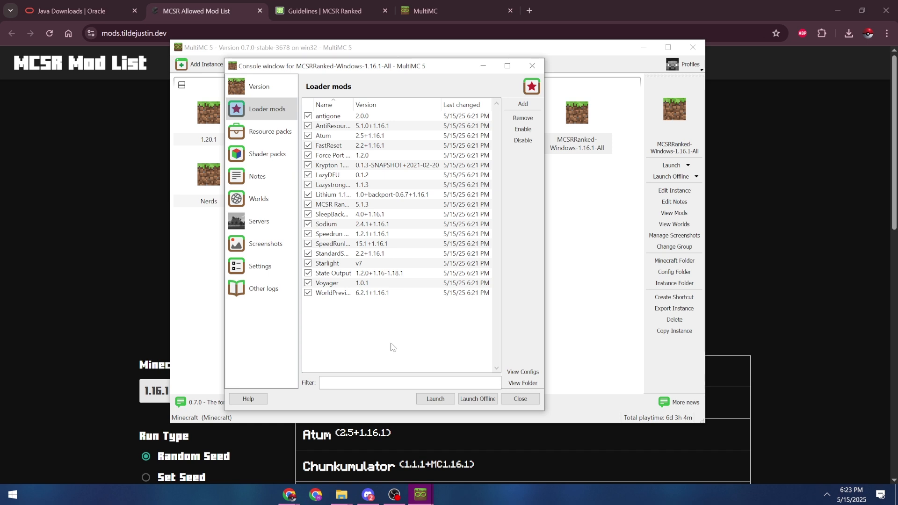
{"action": "mouse_move", "coordinate": [270, 164]}
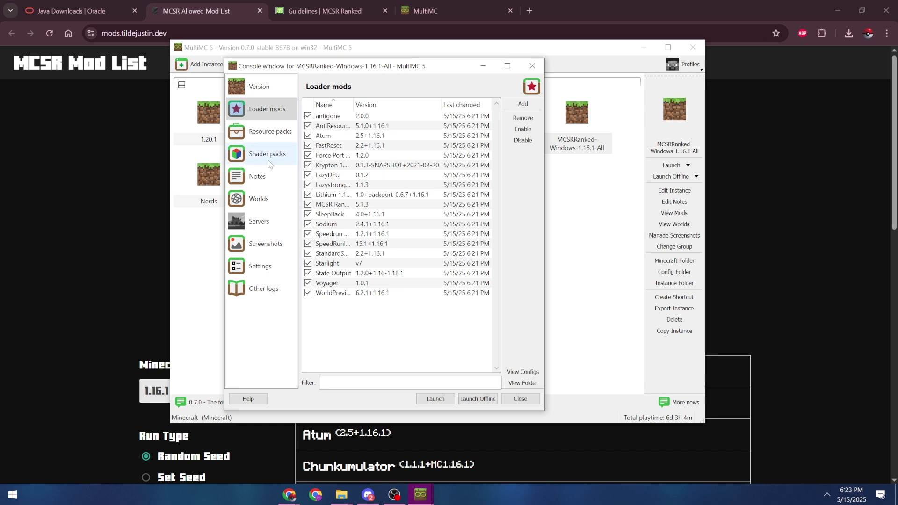
{"action": "mouse_move", "coordinate": [526, 403]}
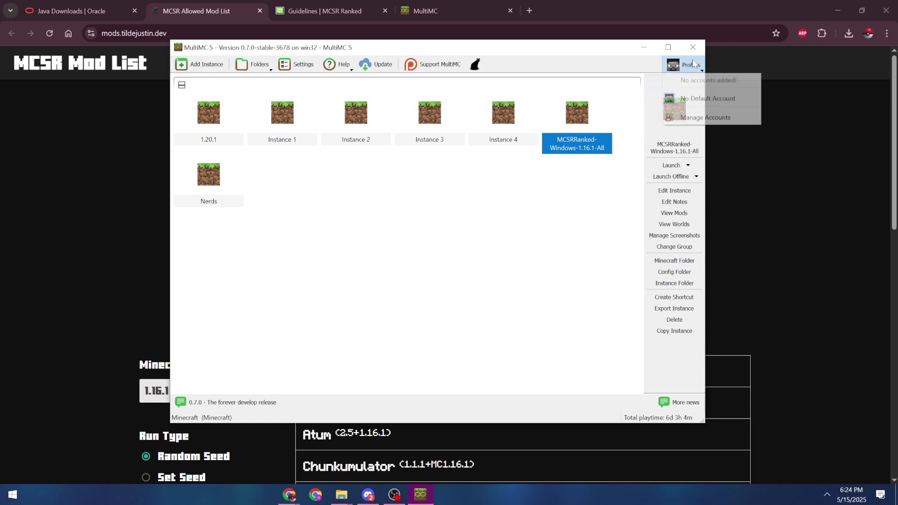
{"action": "mouse_move", "coordinate": [691, 121]}
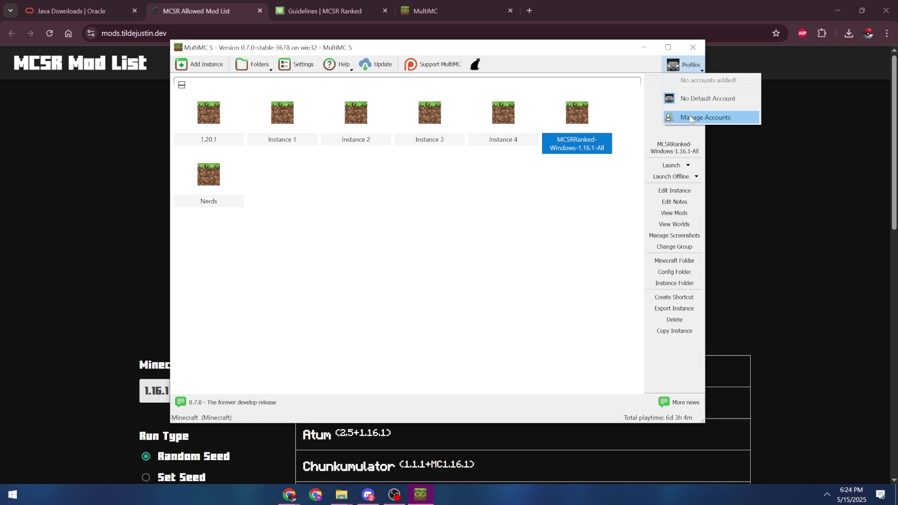
Add a Microsoft account from Manage Accounts and select the displayed login code.
{"action": "left_click", "coordinate": [705, 117]}
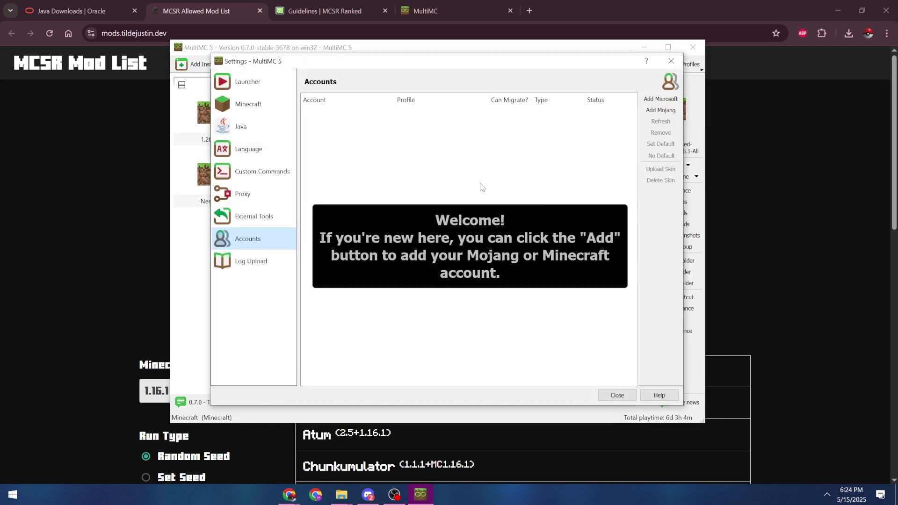
{"action": "mouse_move", "coordinate": [661, 99]}
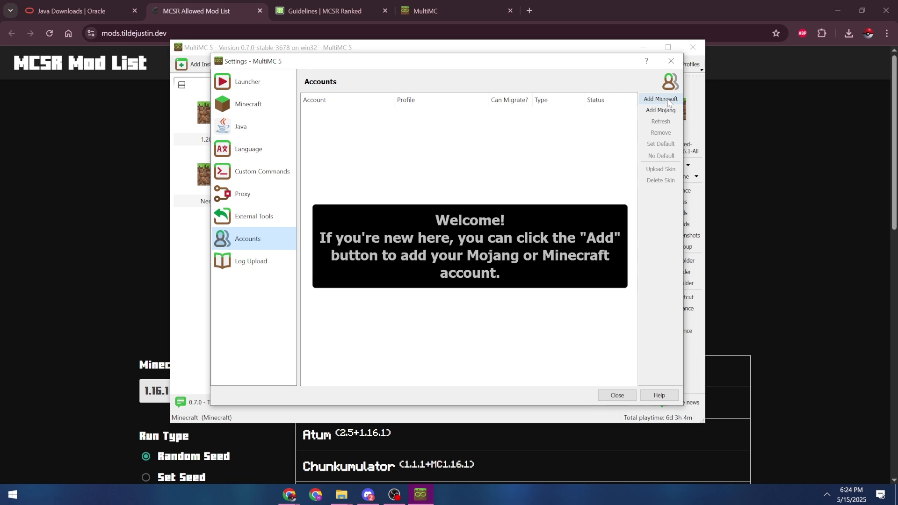
{"action": "left_click", "coordinate": [661, 98]}
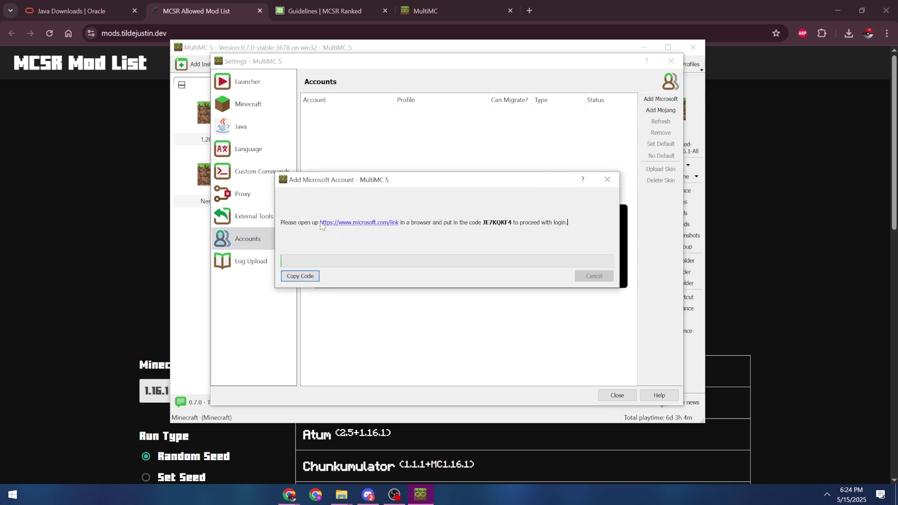
{"action": "double_click", "coordinate": [494, 222]}
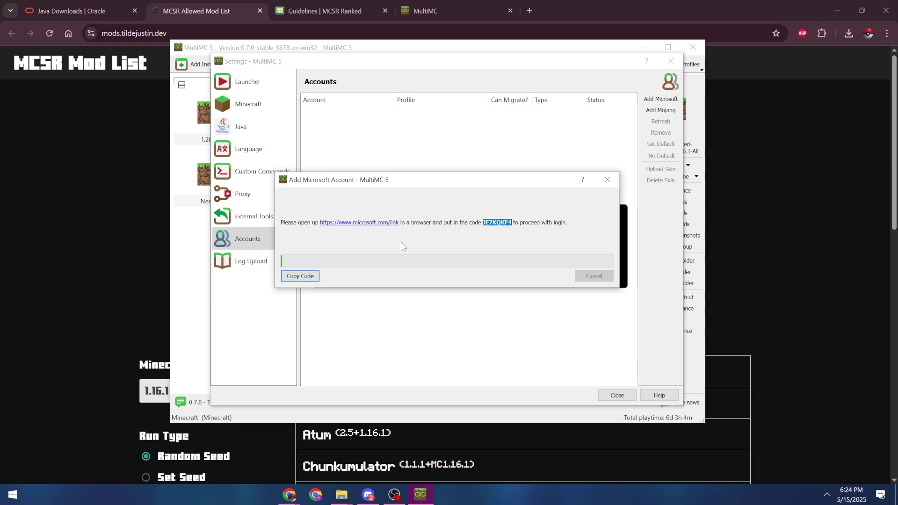
Enter the MultiMC code at microsoft.com/link and accept MultiMC's Xbox Live profile access.
{"action": "left_click", "coordinate": [358, 223]}
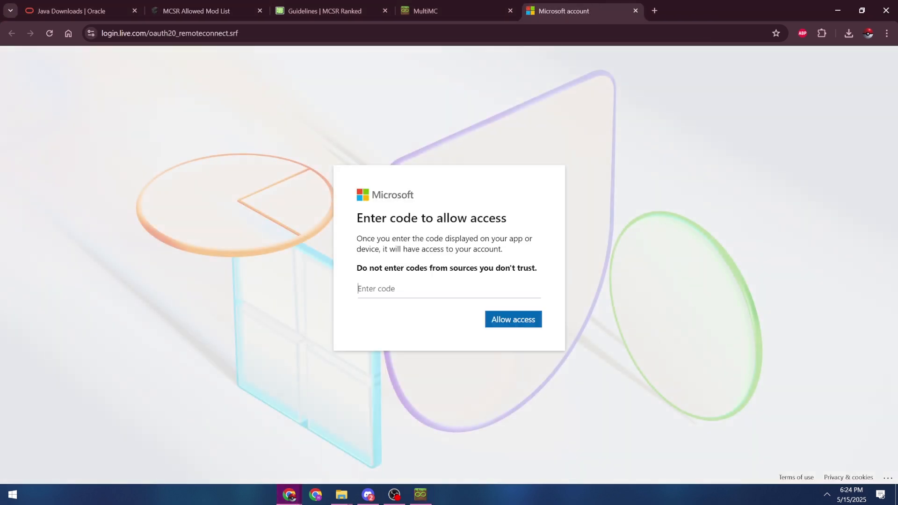
{"action": "left_click", "coordinate": [513, 319]}
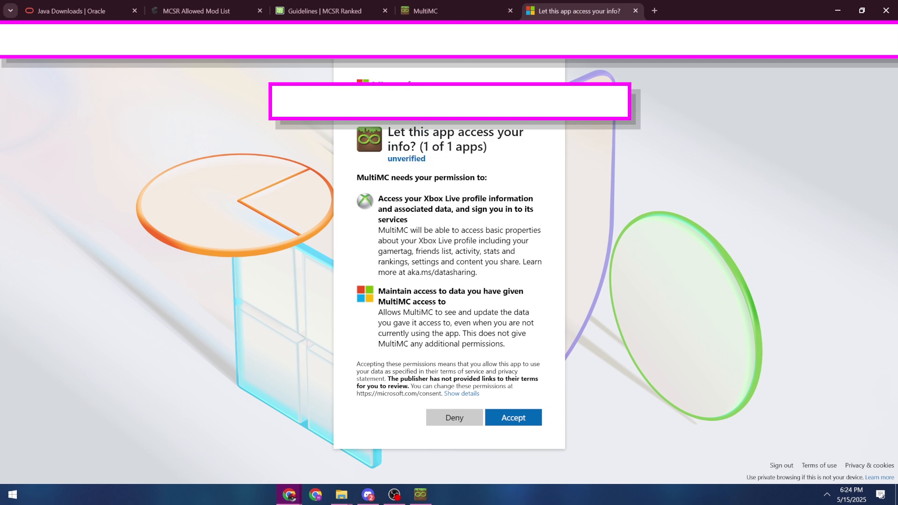
{"action": "left_click_drag", "start_coordinate": [385, 199], "coordinate": [408, 219]}
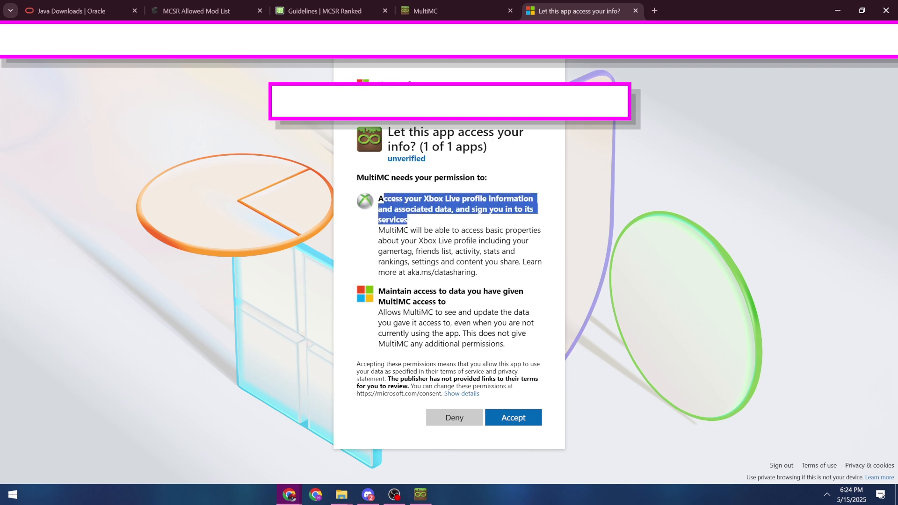
{"action": "mouse_move", "coordinate": [529, 390]}
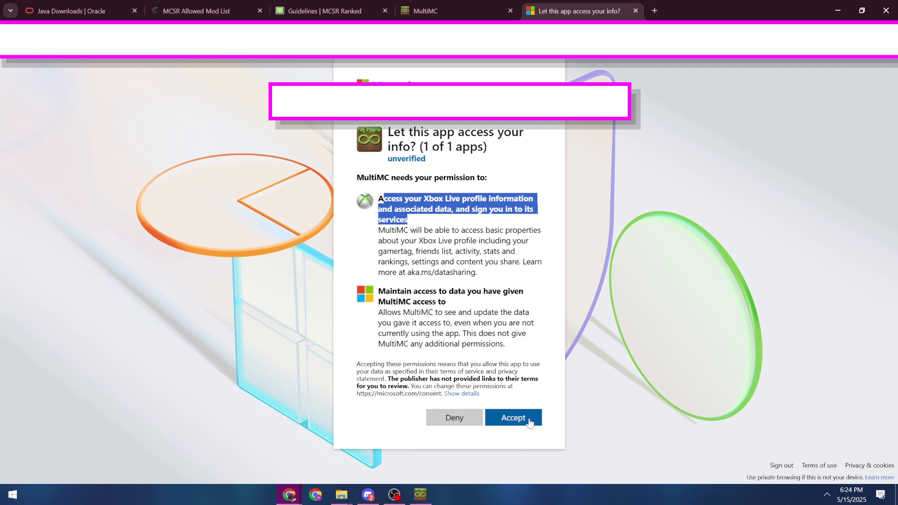
{"action": "left_click", "coordinate": [513, 418]}
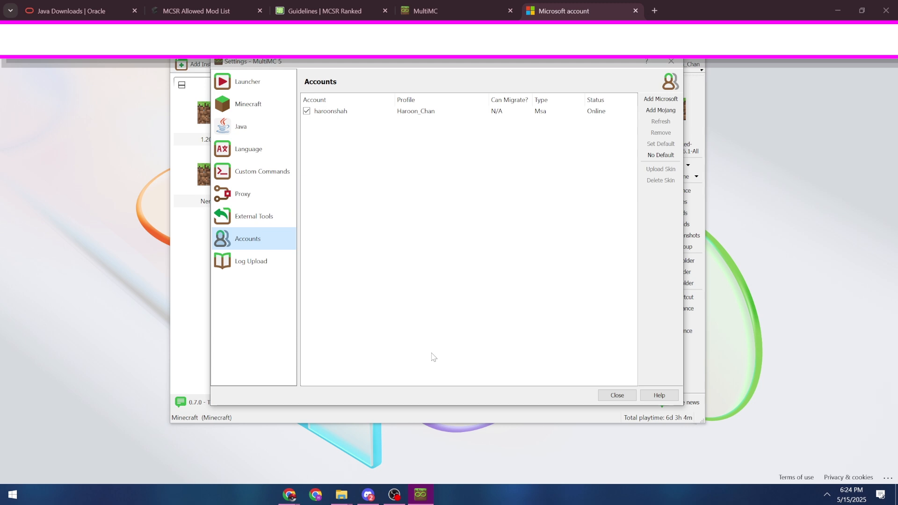
{"action": "mouse_move", "coordinate": [351, 120]}
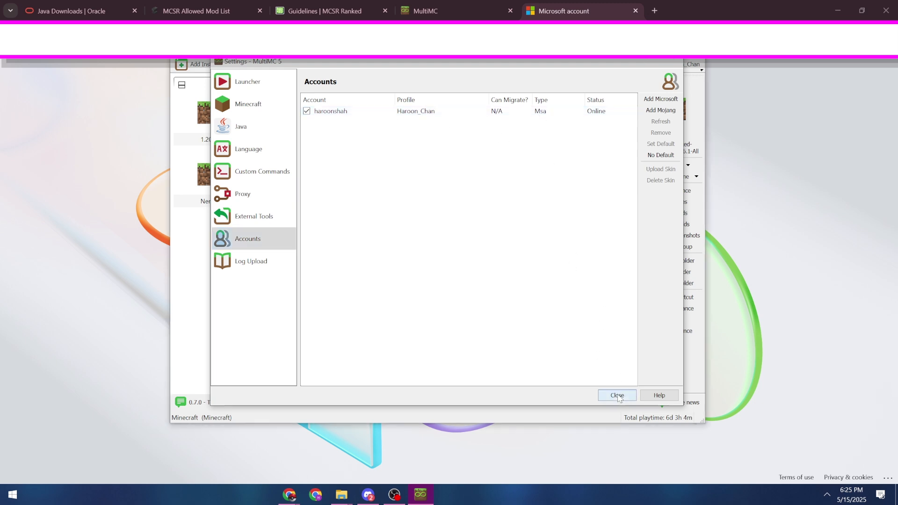
Close Accounts settings and launch the MCSRRanked-Windows-1.16.1-All instance.
{"action": "left_click", "coordinate": [617, 395]}
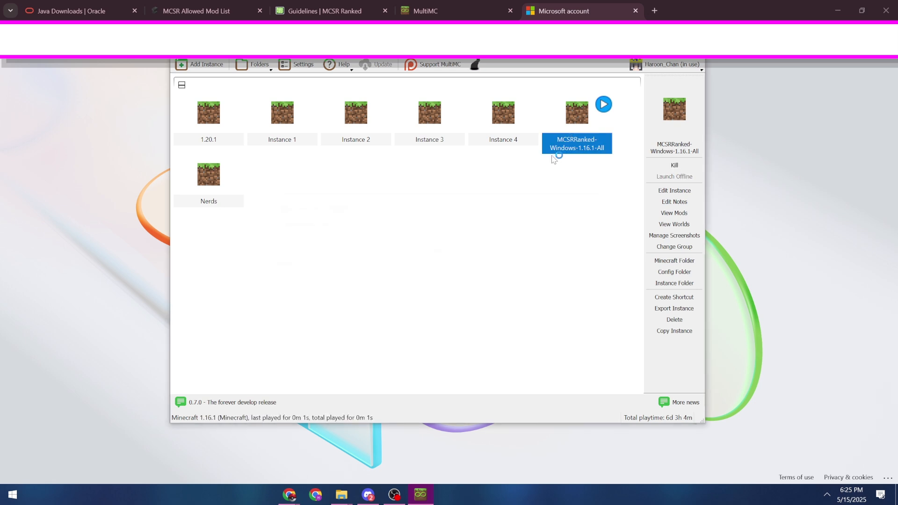
{"action": "mouse_move", "coordinate": [551, 161]}
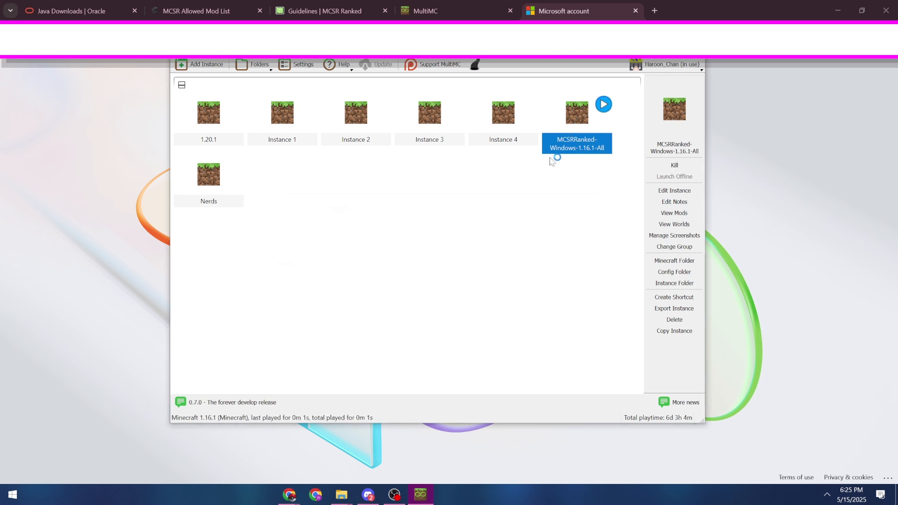
{"action": "left_click", "coordinate": [603, 104]}
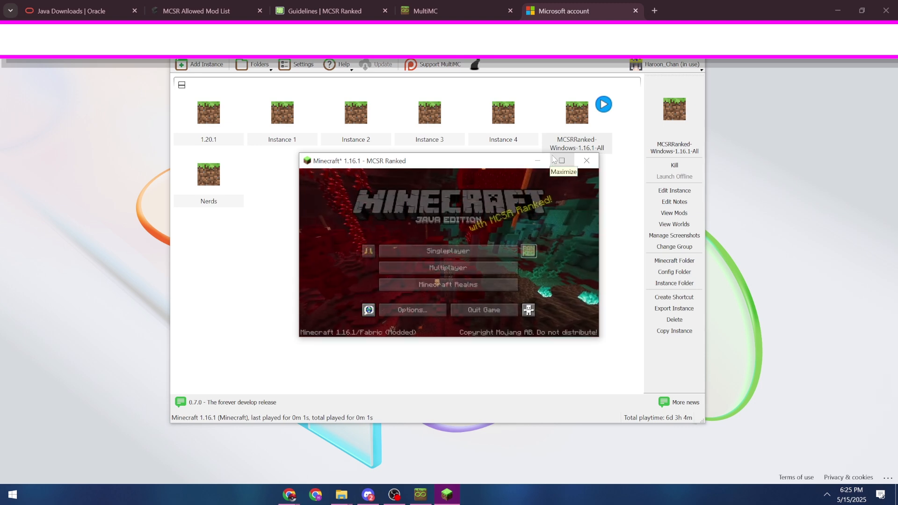
Maximize the game, set render distance to 21 chunks and Fast graphics, then return to title.
{"action": "left_click", "coordinate": [558, 160]}
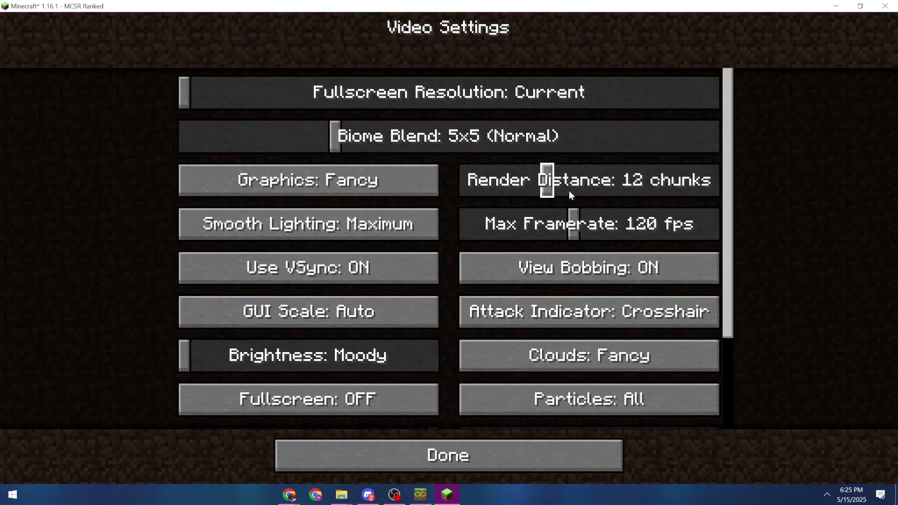
{"action": "left_click_drag", "start_coordinate": [545, 179], "coordinate": [615, 180]}
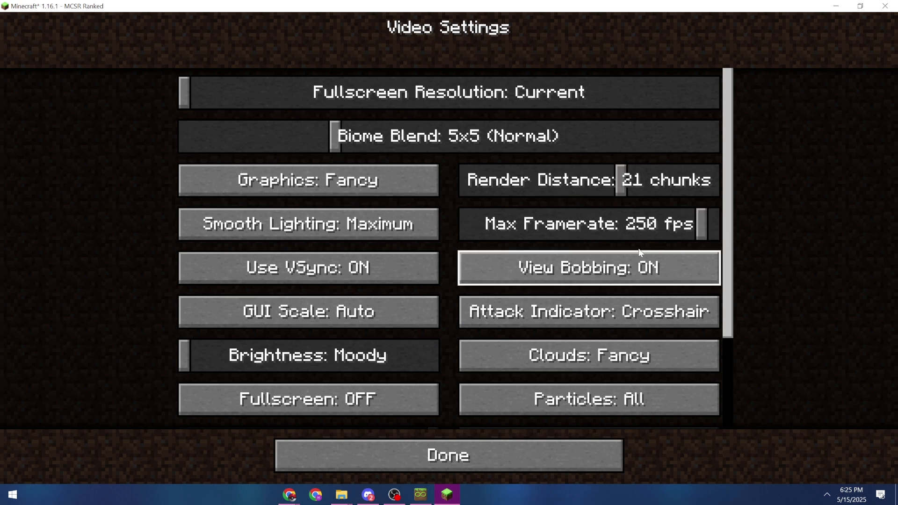
{"action": "left_click", "coordinate": [308, 180]}
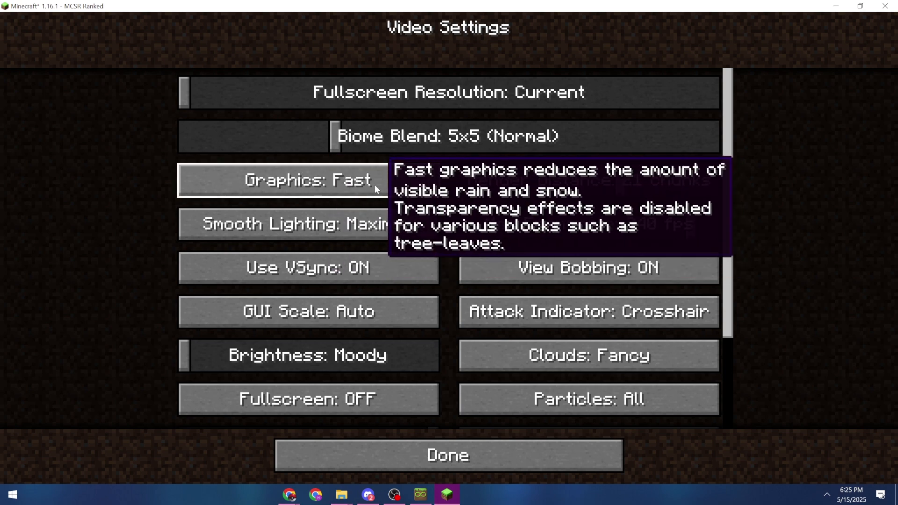
{"action": "left_click", "coordinate": [446, 455]}
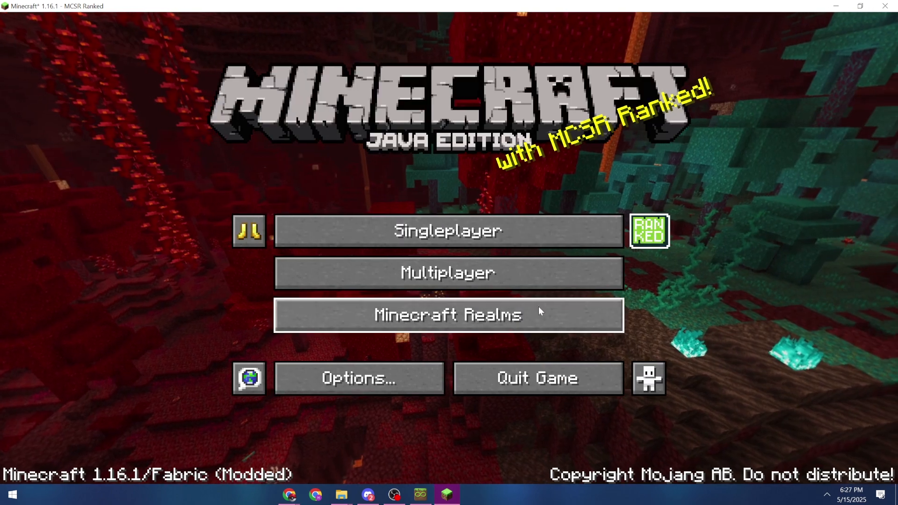
{"action": "mouse_move", "coordinate": [648, 294]}
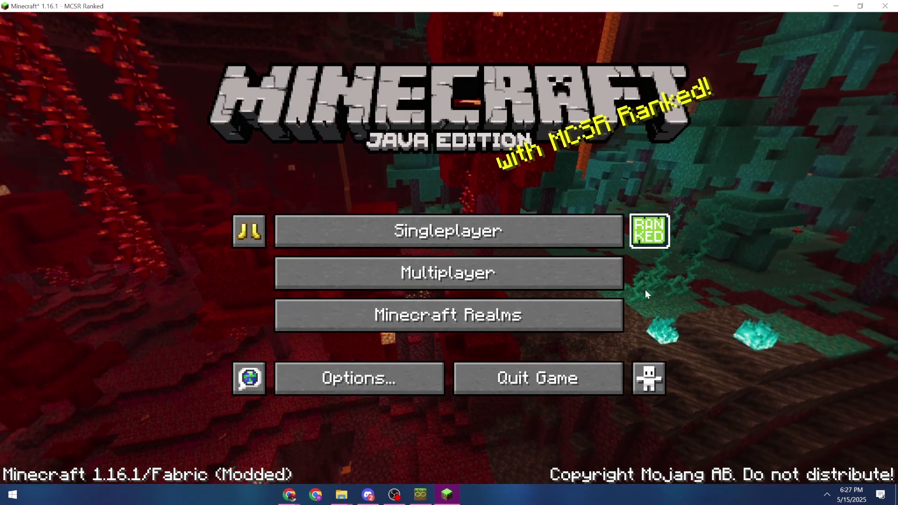
{"action": "mouse_move", "coordinate": [653, 242]}
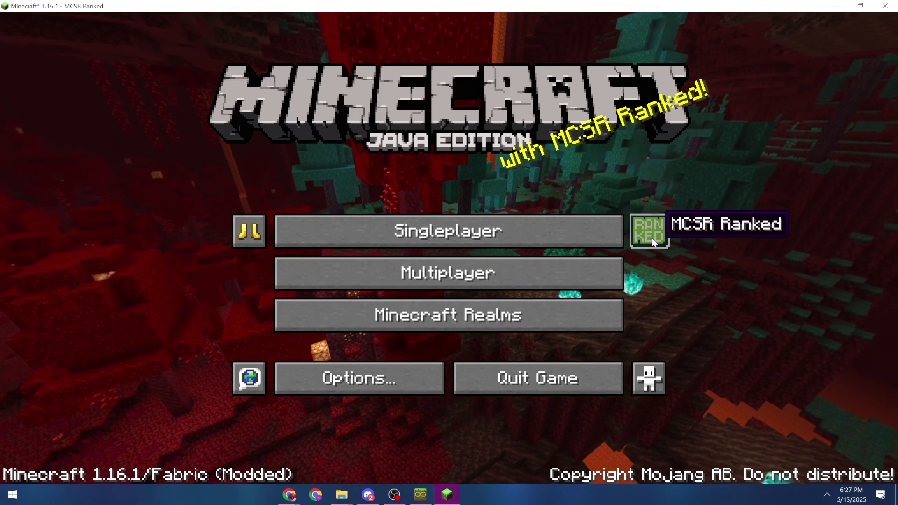
Open RANKED, read its Privacy Policy and Guidelines, then agree and proceed.
{"action": "left_click", "coordinate": [649, 236]}
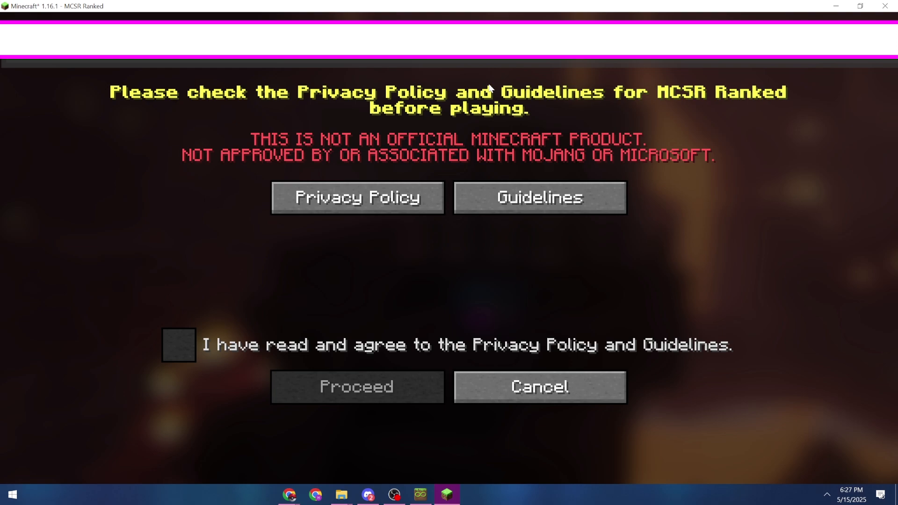
{"action": "left_click", "coordinate": [357, 197]}
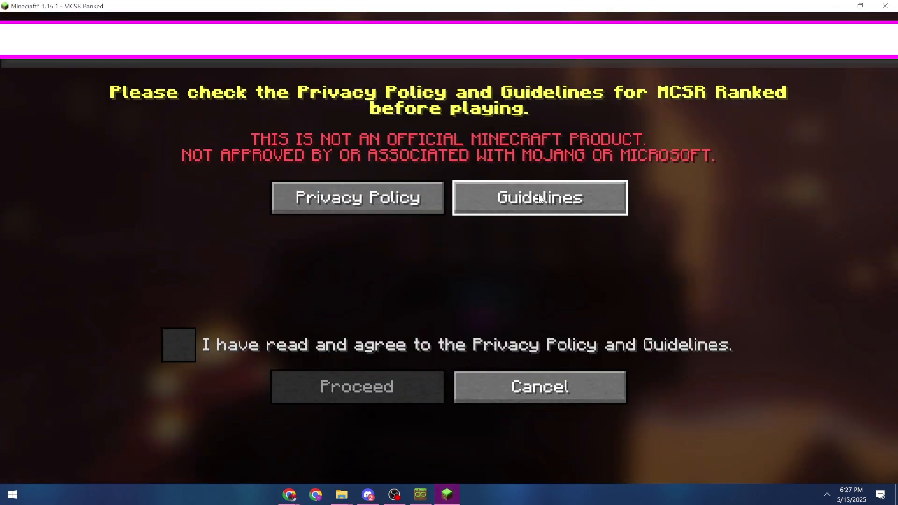
{"action": "left_click", "coordinate": [540, 198]}
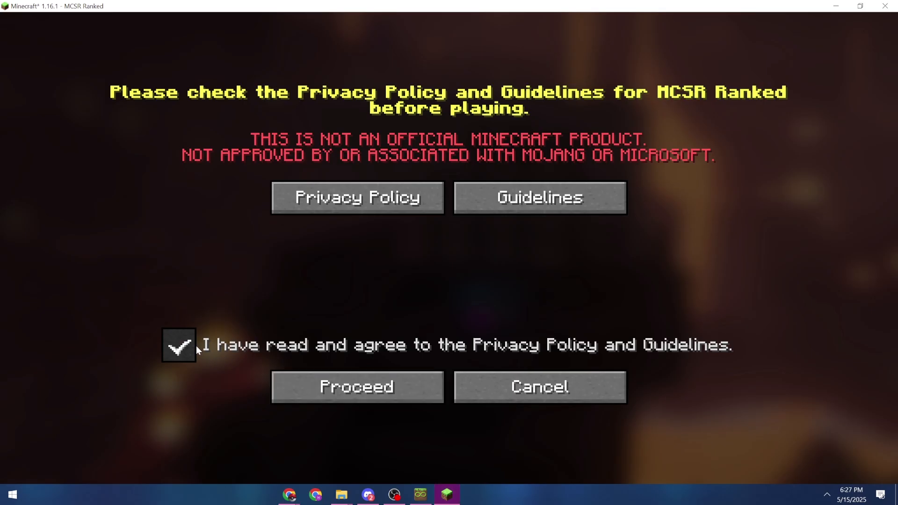
{"action": "left_click", "coordinate": [357, 387]}
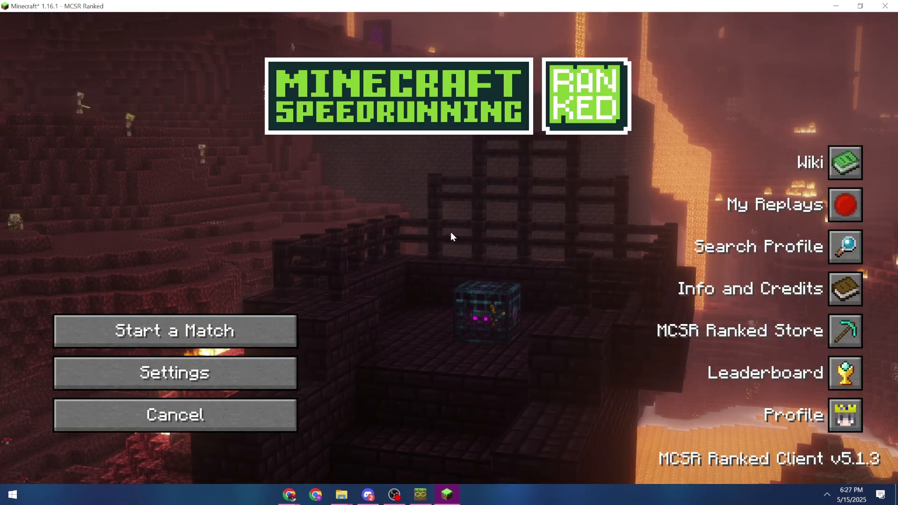
{"action": "mouse_move", "coordinate": [744, 127]}
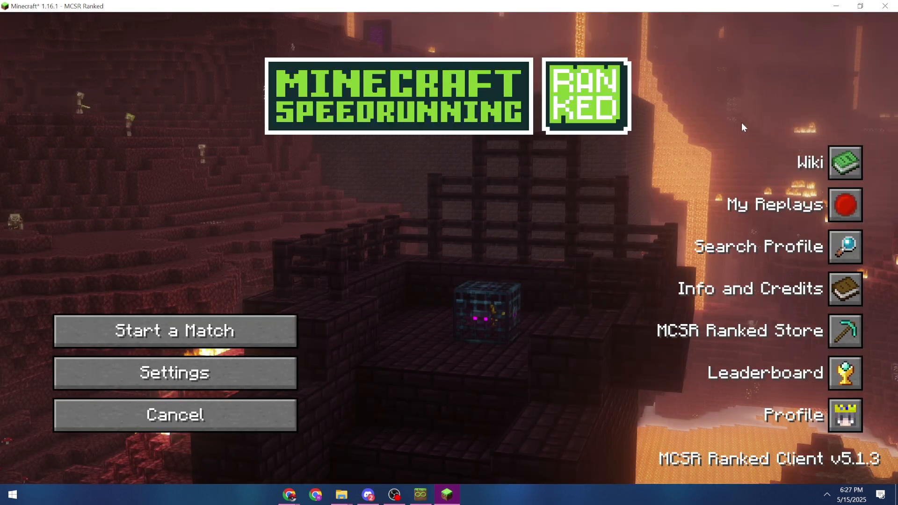
{"action": "left_click", "coordinate": [844, 205]}
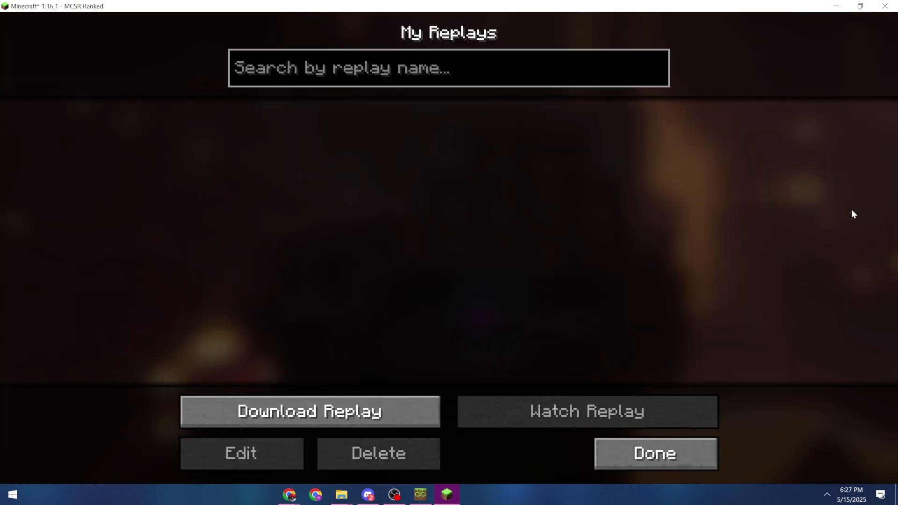
{"action": "left_click", "coordinate": [655, 455]}
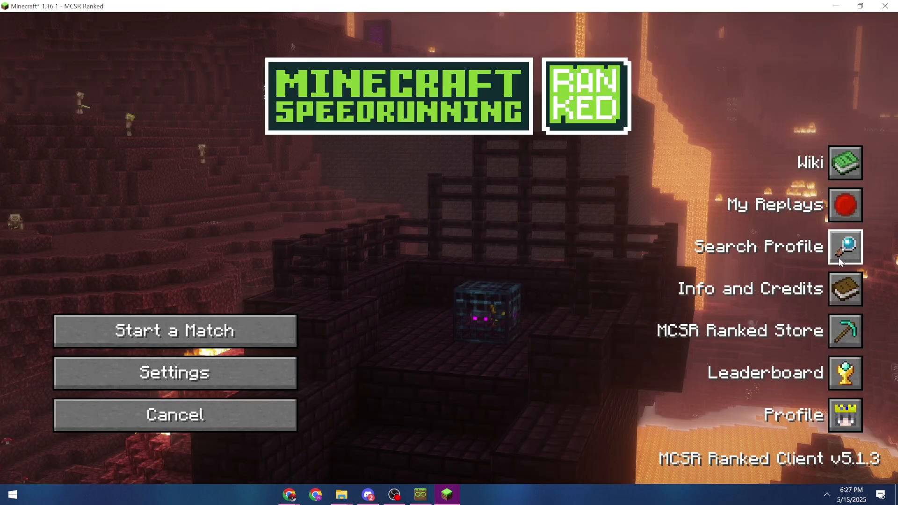
{"action": "left_click", "coordinate": [845, 246]}
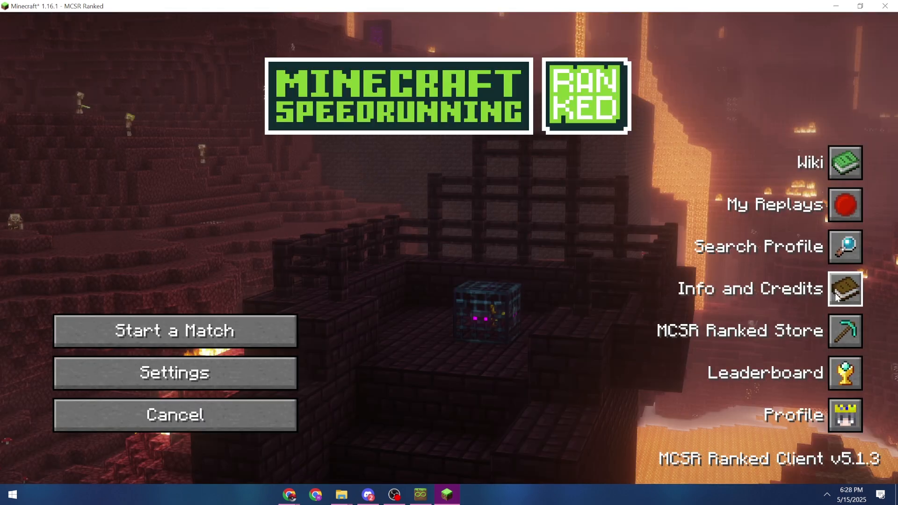
{"action": "left_click", "coordinate": [844, 331]}
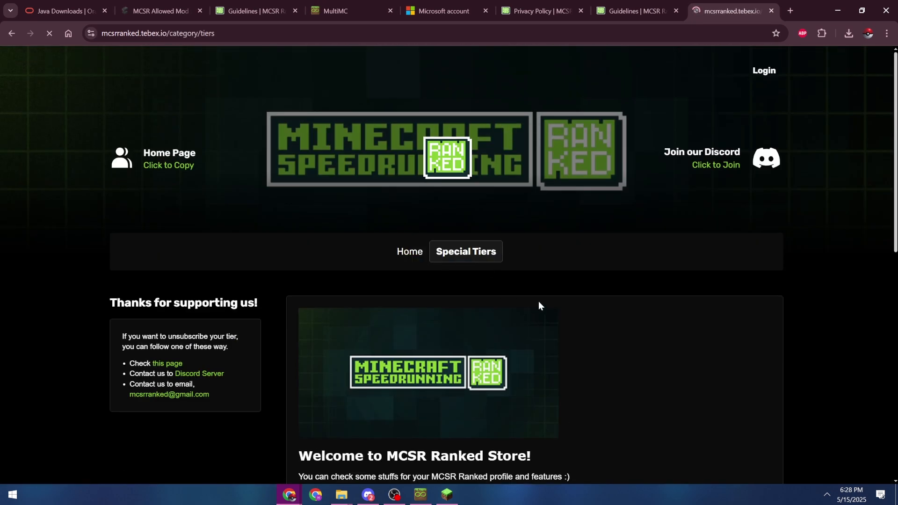
{"action": "left_click", "coordinate": [444, 495]}
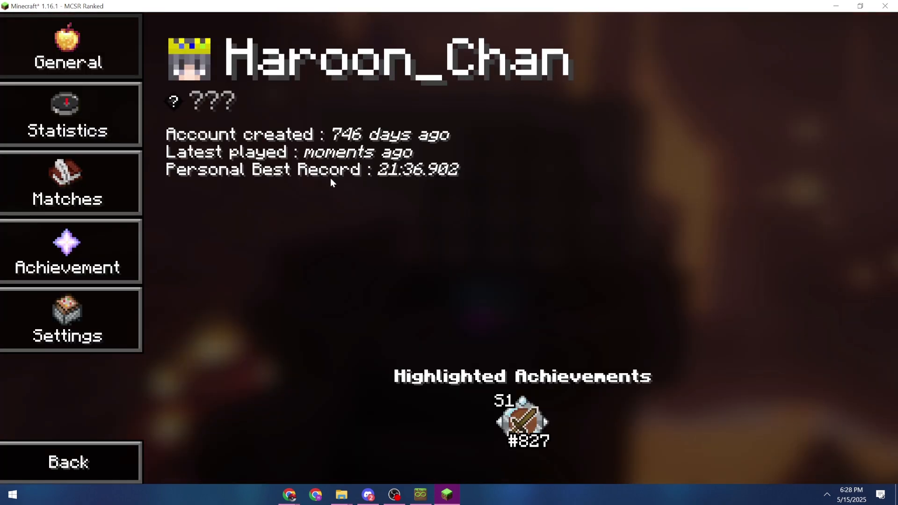
View Haroon_Chan's account-linking settings, then go back to the Ranked menu.
{"action": "left_click", "coordinate": [70, 251]}
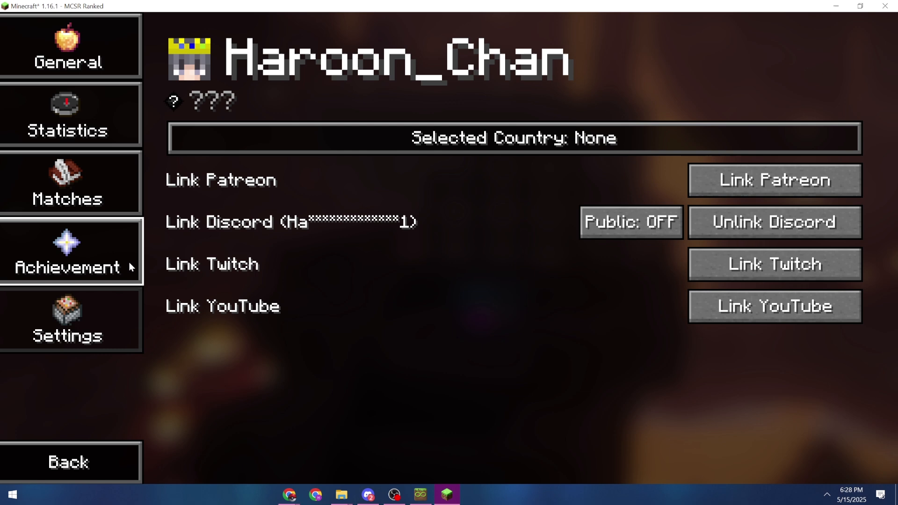
{"action": "left_click", "coordinate": [67, 462]}
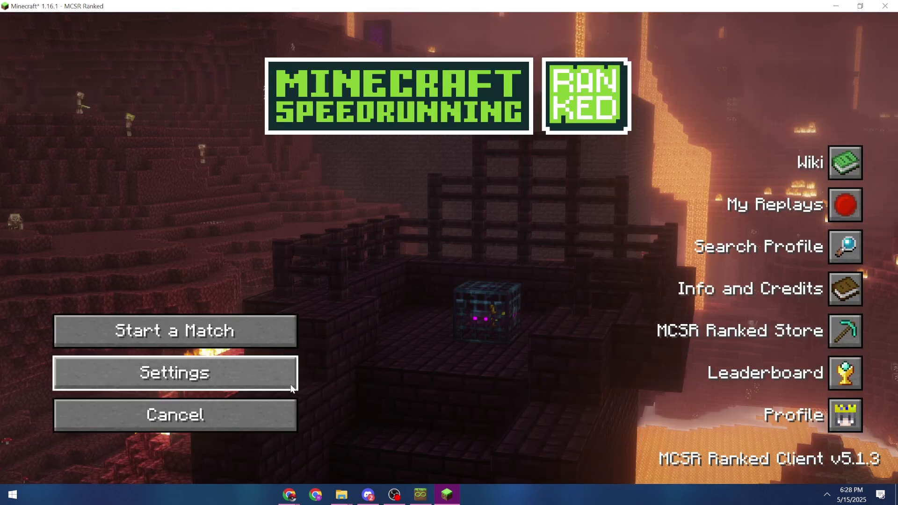
Open Generic Settings, scroll through the Ranked Controls keybinds, and return.
{"action": "left_click", "coordinate": [176, 373]}
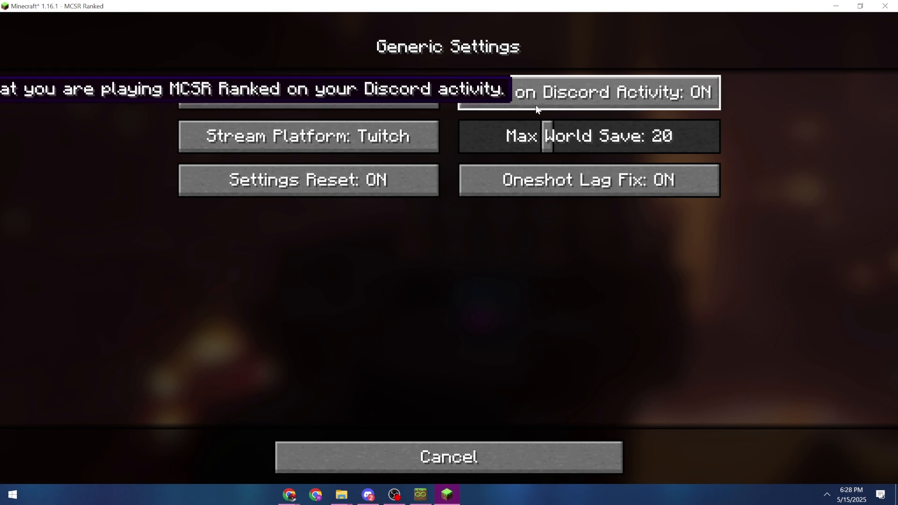
{"action": "mouse_move", "coordinate": [648, 78]}
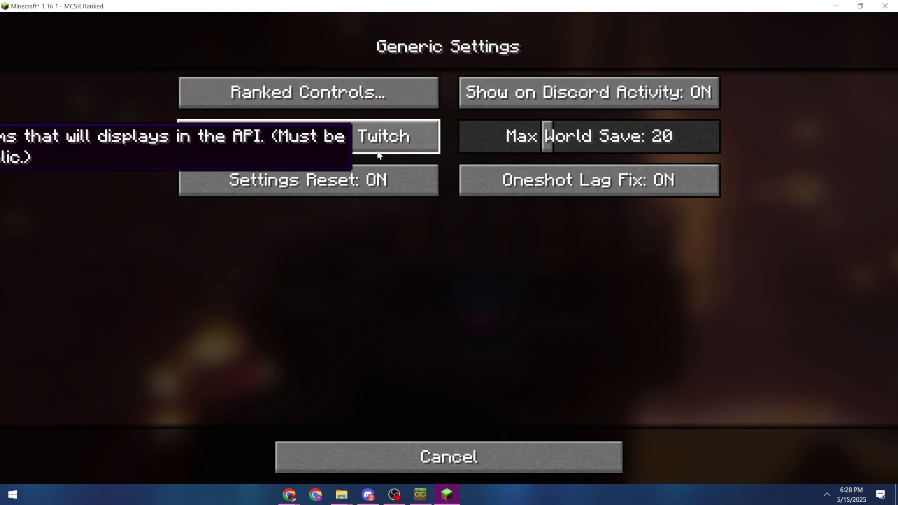
{"action": "left_click", "coordinate": [308, 91]}
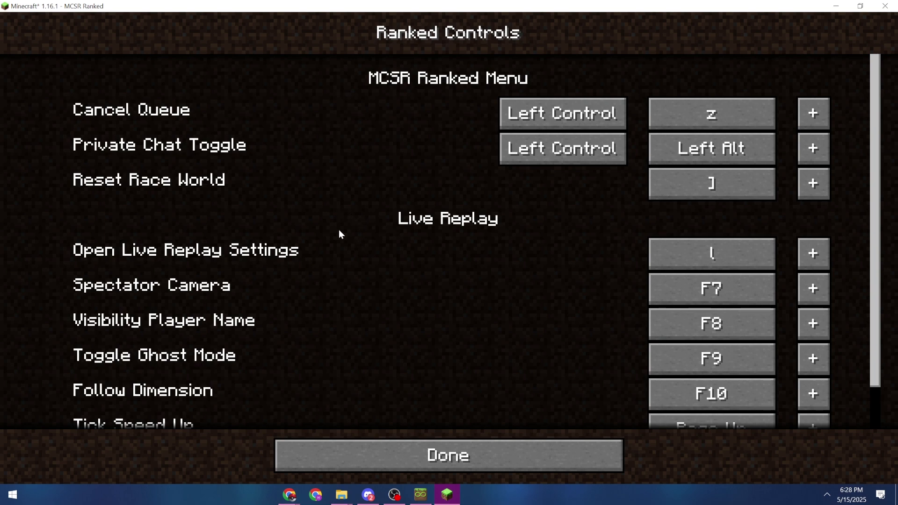
{"action": "scroll", "scroll_direction": "down", "scroll_amount": 3}
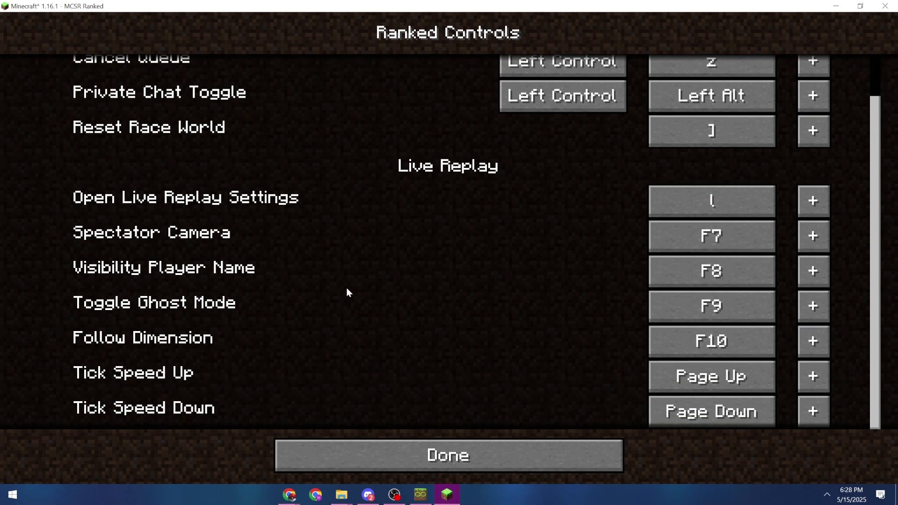
{"action": "left_click", "coordinate": [446, 455]}
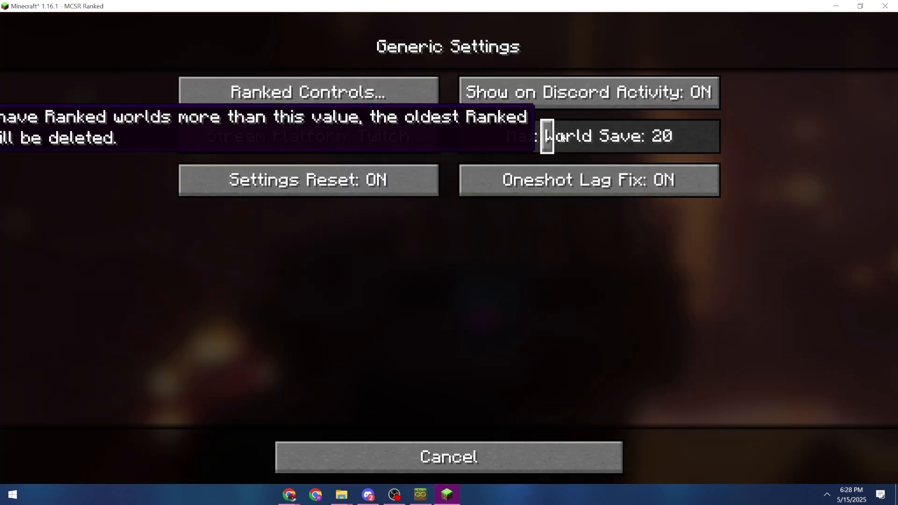
{"action": "mouse_move", "coordinate": [573, 154]}
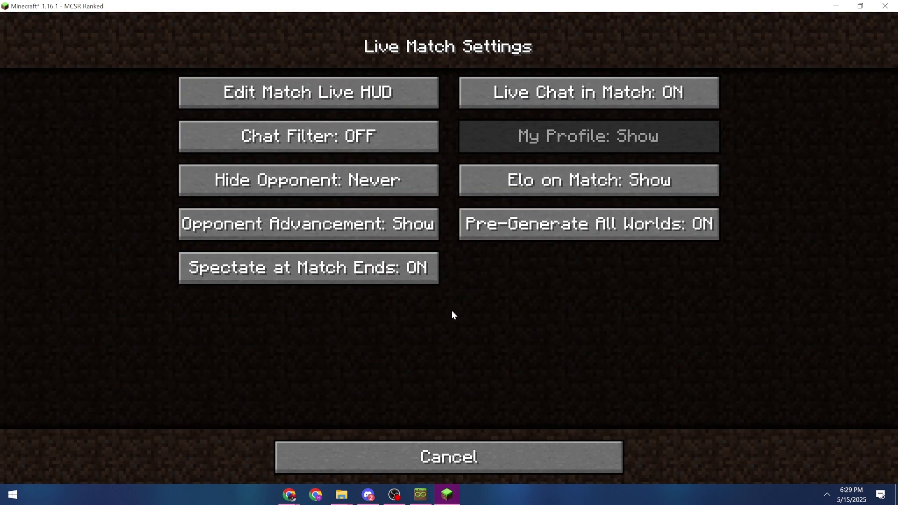
{"action": "mouse_move", "coordinate": [374, 298]}
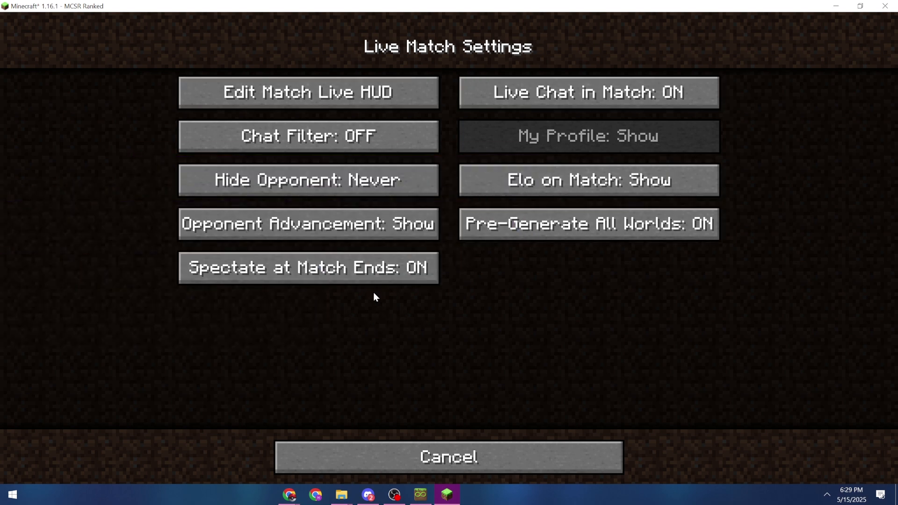
{"action": "mouse_move", "coordinate": [367, 276]}
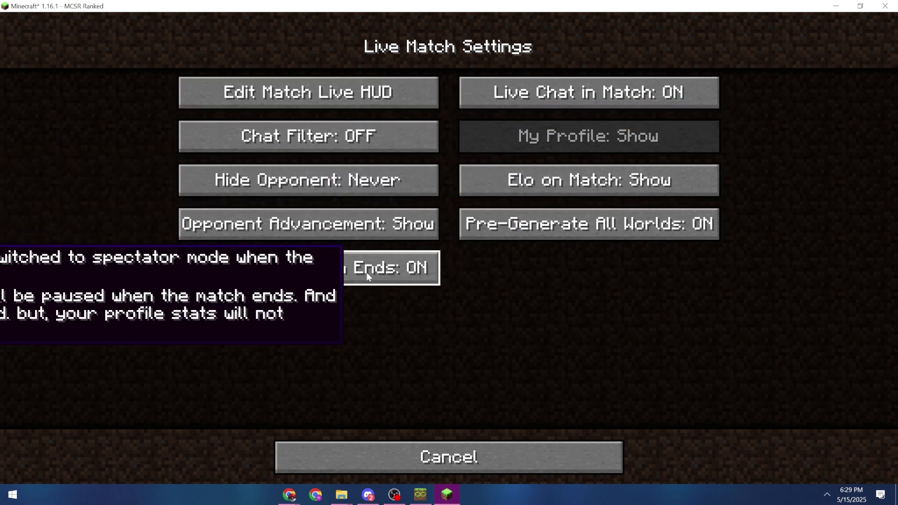
{"action": "mouse_move", "coordinate": [473, 264]}
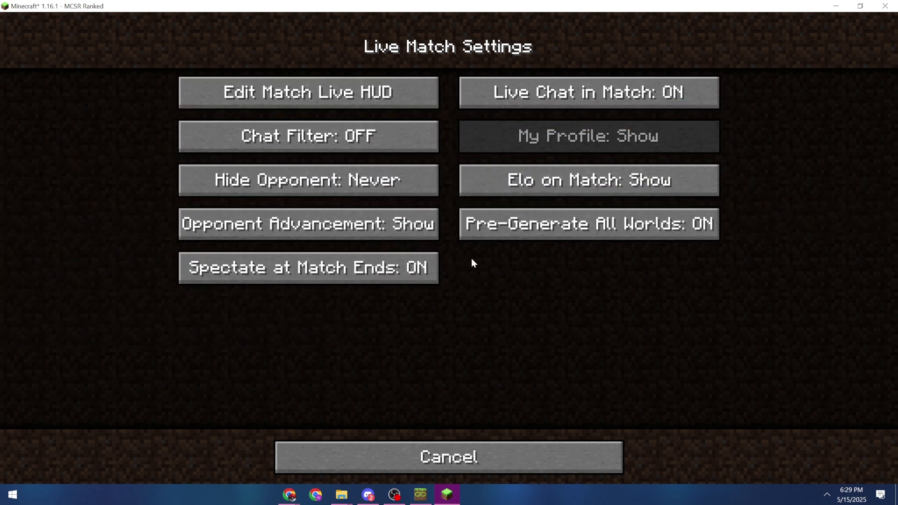
{"action": "mouse_move", "coordinate": [589, 224]}
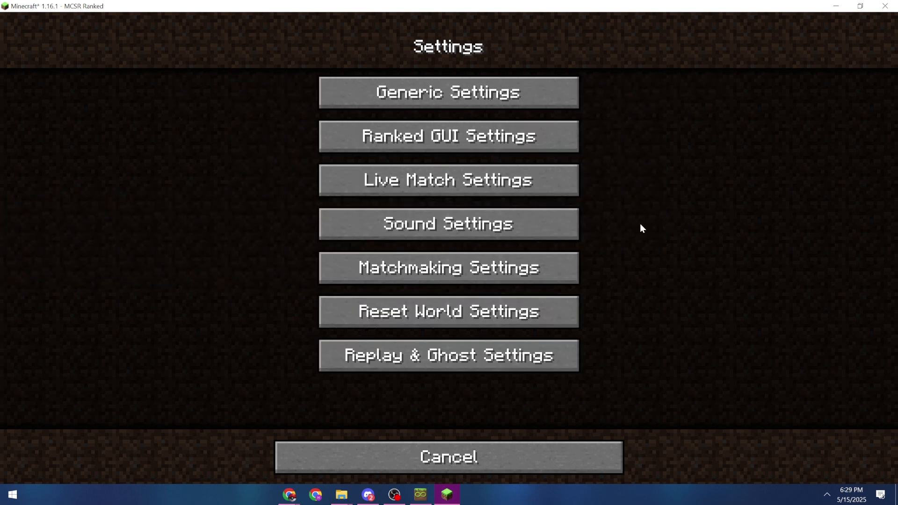
{"action": "mouse_move", "coordinate": [490, 237]}
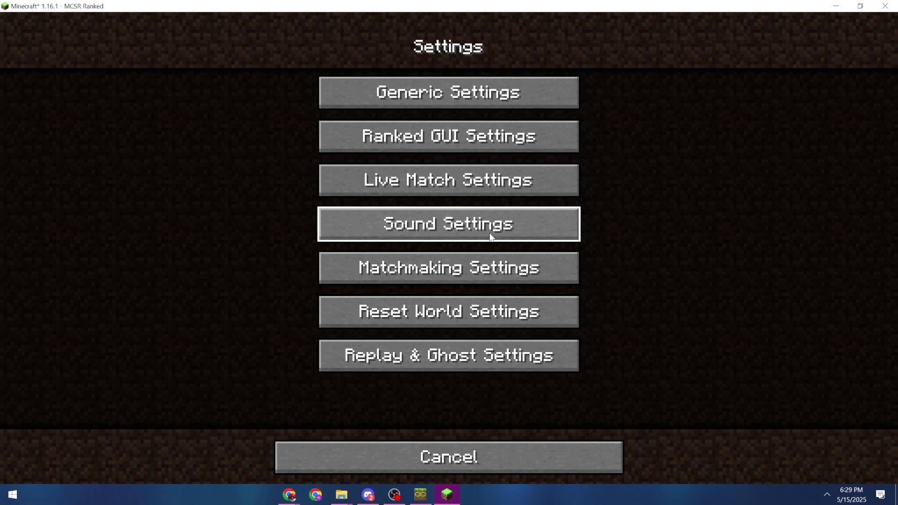
Review the Sound Settings sliders, cancel out, and open Reset World Settings.
{"action": "left_click", "coordinate": [448, 223]}
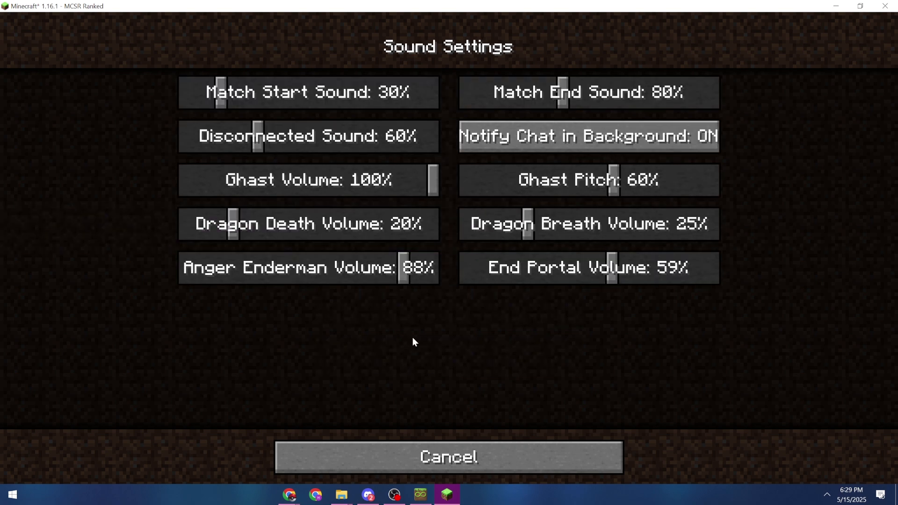
{"action": "left_click", "coordinate": [448, 457]}
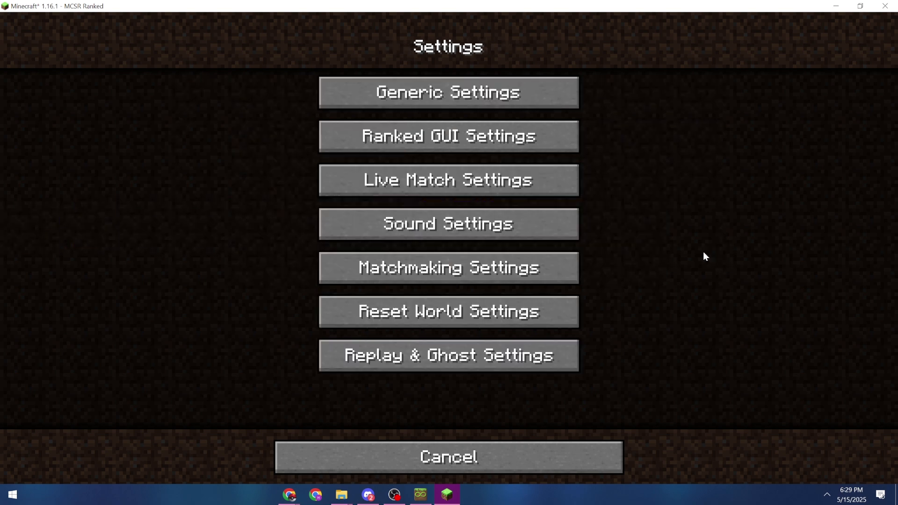
{"action": "mouse_move", "coordinate": [552, 288]}
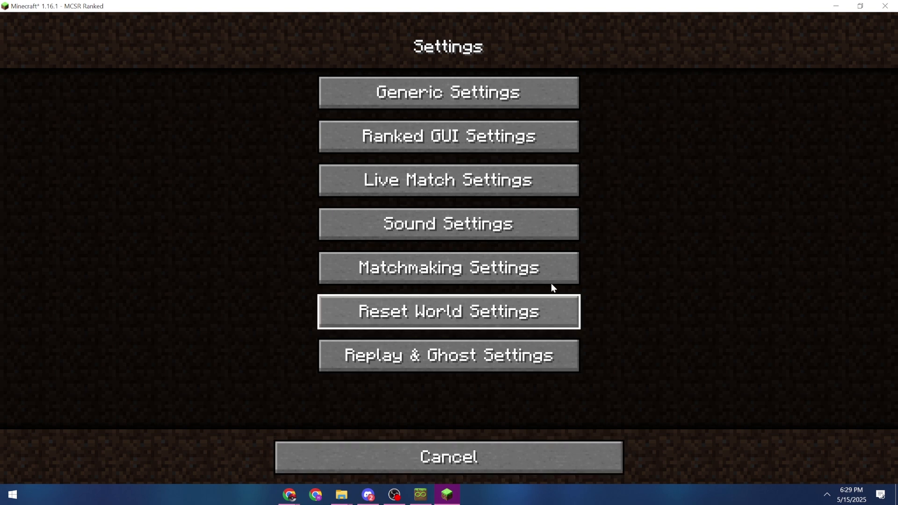
{"action": "mouse_move", "coordinate": [471, 304]}
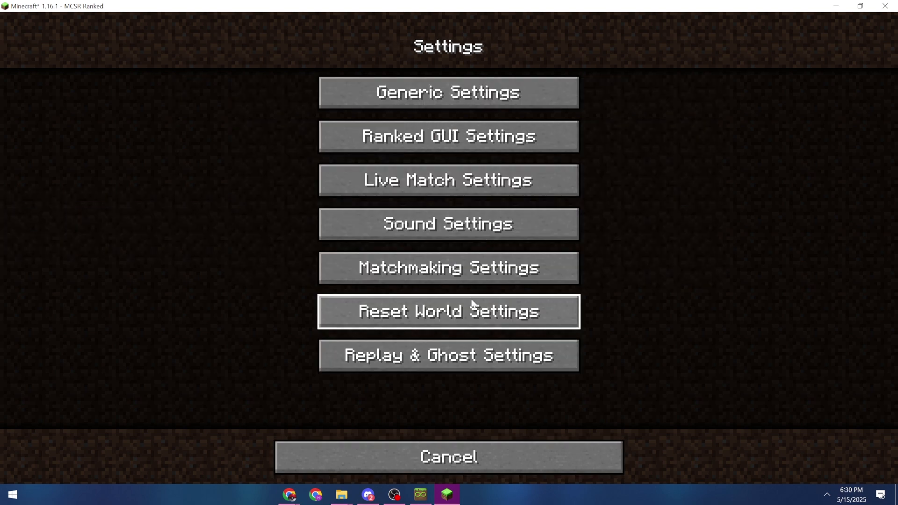
{"action": "left_click", "coordinate": [449, 268]}
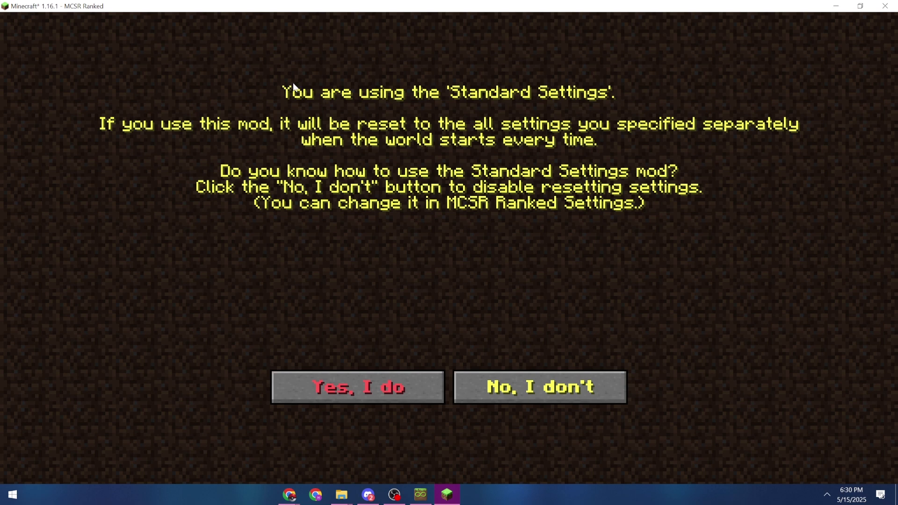
{"action": "mouse_move", "coordinate": [512, 213]}
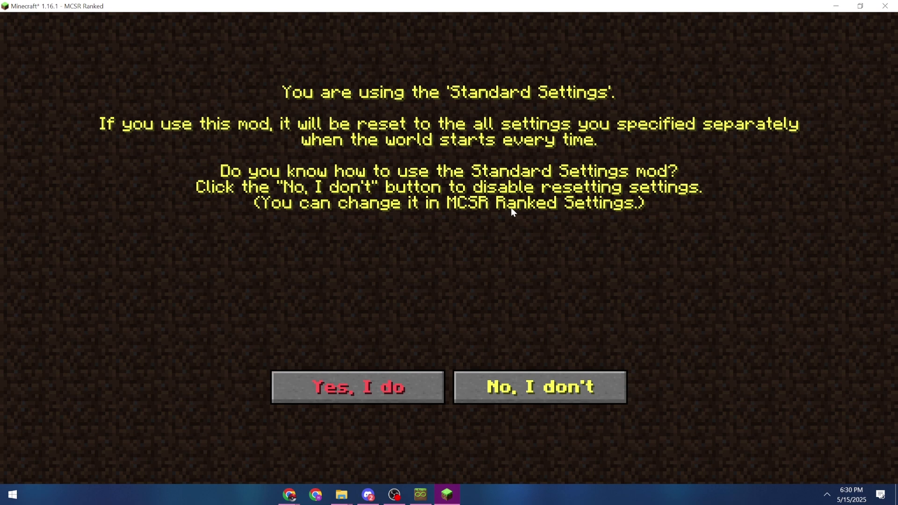
{"action": "mouse_move", "coordinate": [516, 157]}
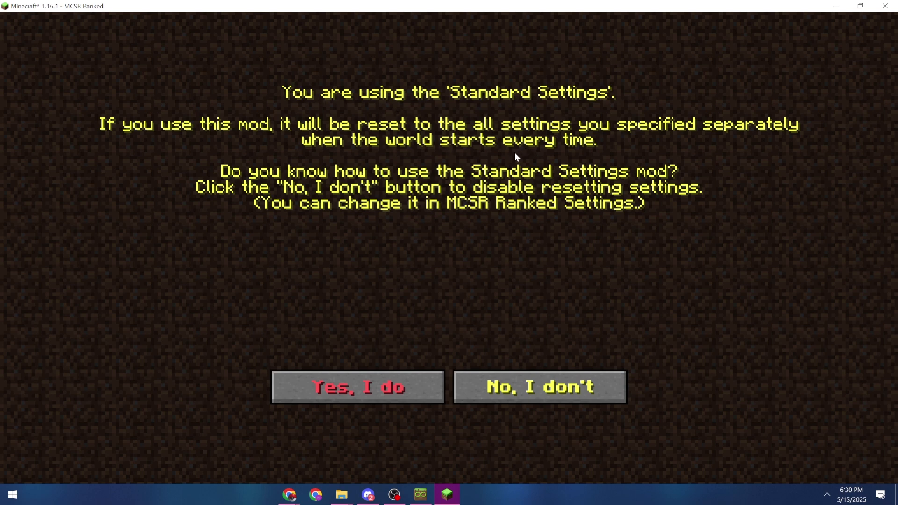
{"action": "mouse_move", "coordinate": [397, 228]}
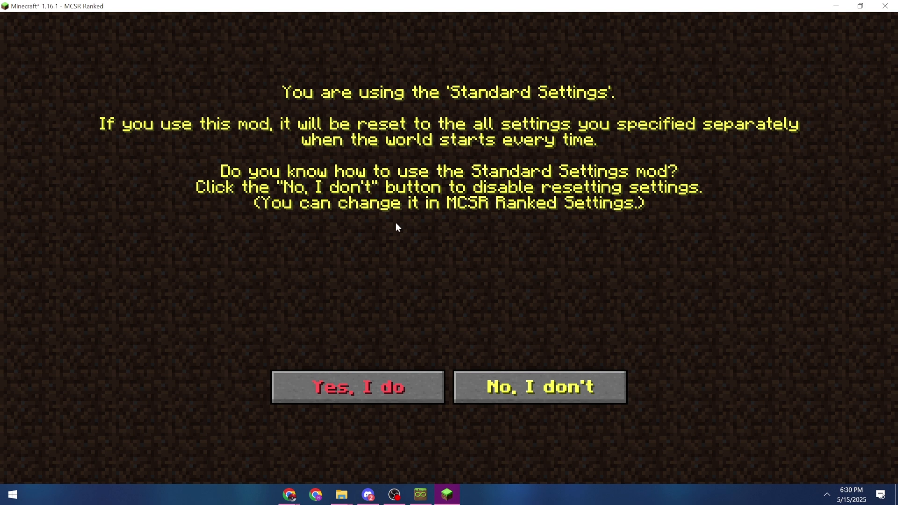
{"action": "mouse_move", "coordinate": [543, 100]}
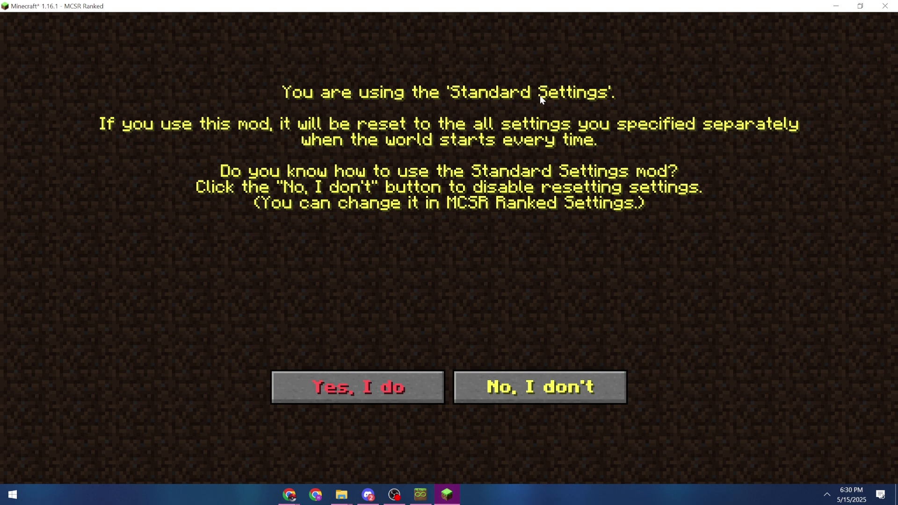
{"action": "mouse_move", "coordinate": [540, 108]}
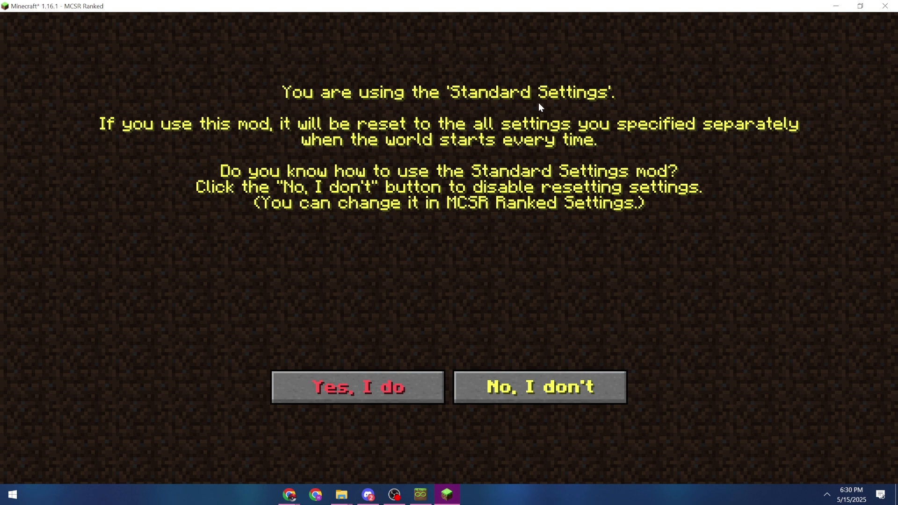
{"action": "mouse_move", "coordinate": [458, 203]}
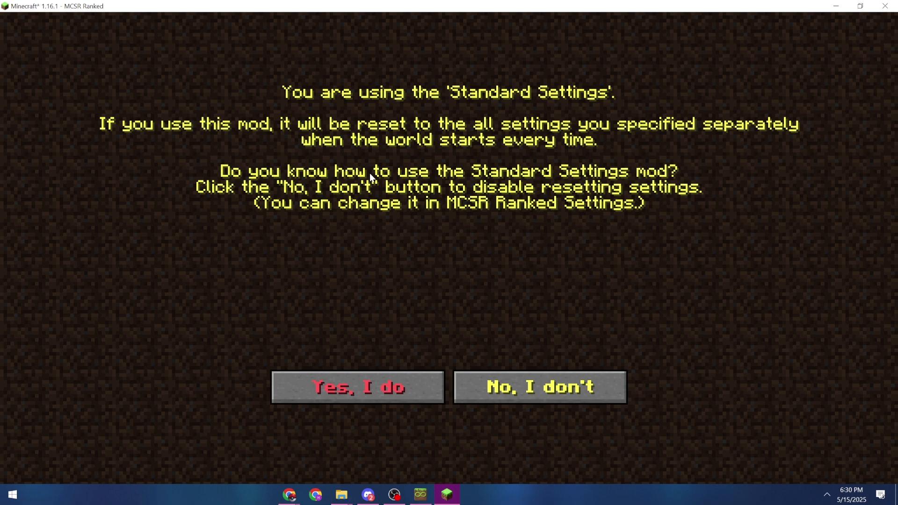
{"action": "mouse_move", "coordinate": [377, 396]}
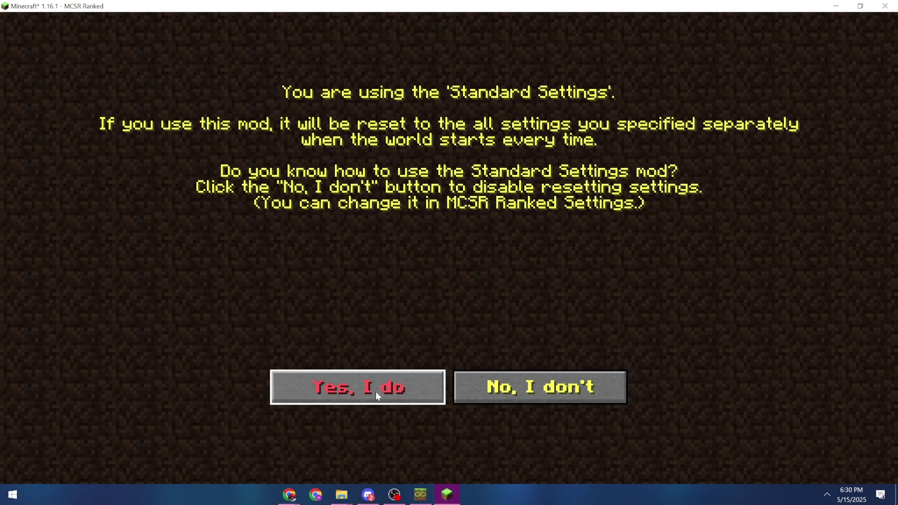
Answer 'Yes, I do' to the Standard Settings mod warning.
{"action": "left_click", "coordinate": [360, 388]}
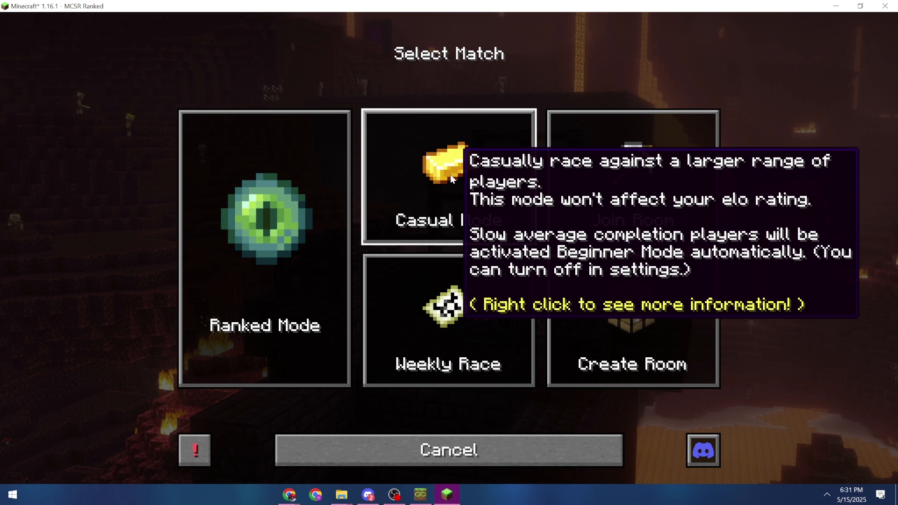
{"action": "mouse_move", "coordinate": [613, 182]}
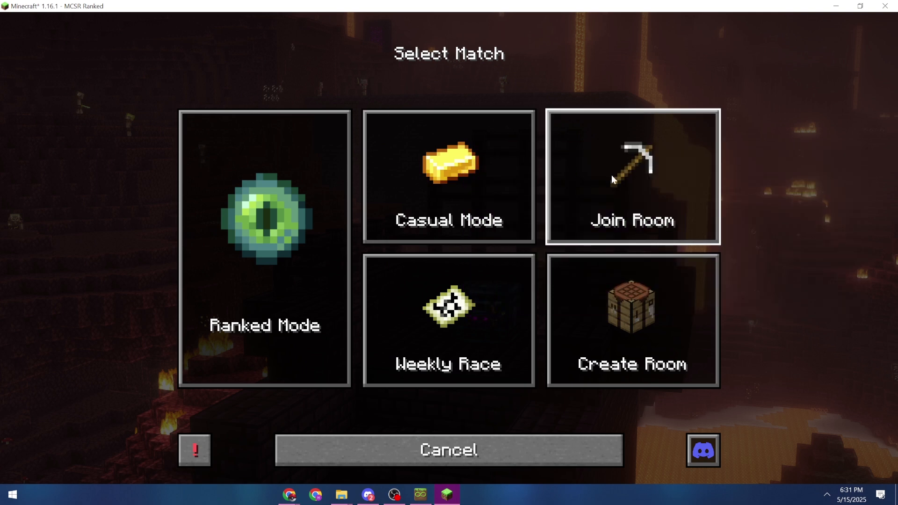
{"action": "mouse_move", "coordinate": [632, 317]}
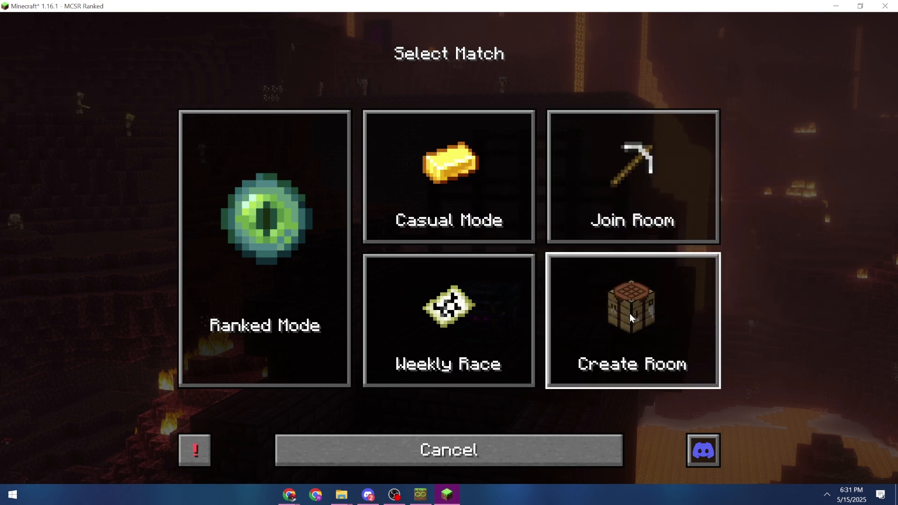
{"action": "mouse_move", "coordinate": [562, 352]}
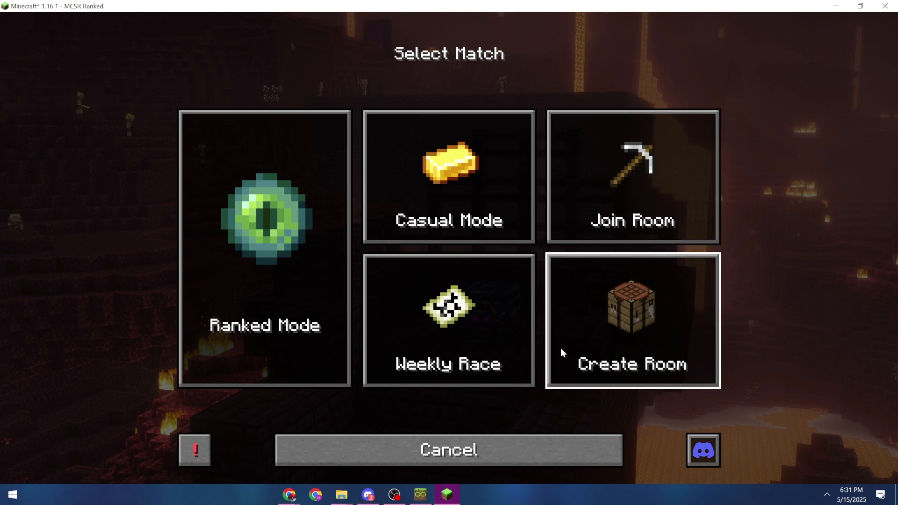
Open Weekly Race and scroll through the Week #33 leaderboard.
{"action": "left_click", "coordinate": [449, 320]}
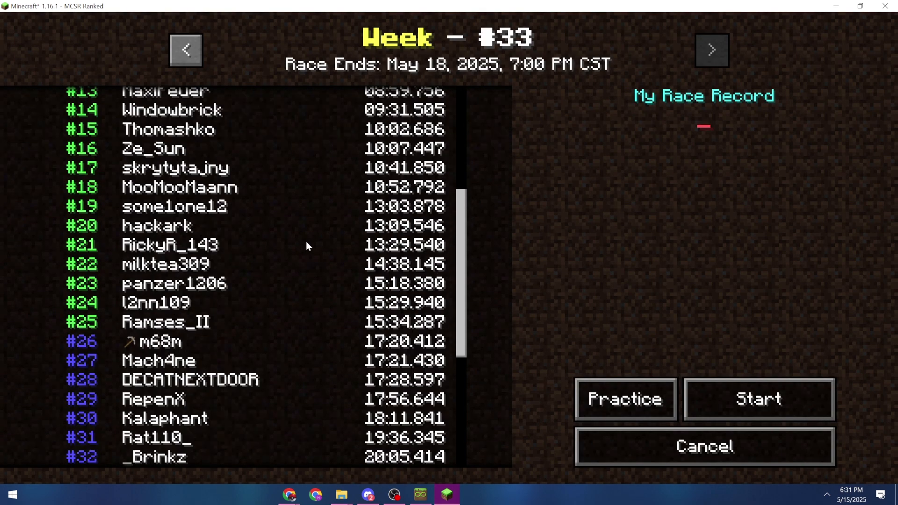
{"action": "scroll", "scroll_direction": "down", "scroll_amount": 3}
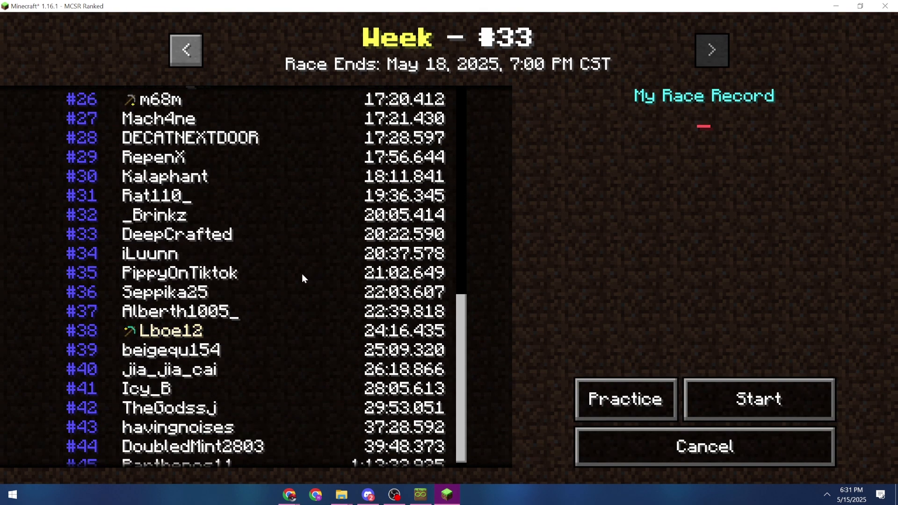
{"action": "scroll", "scroll_direction": "down", "scroll_amount": 3}
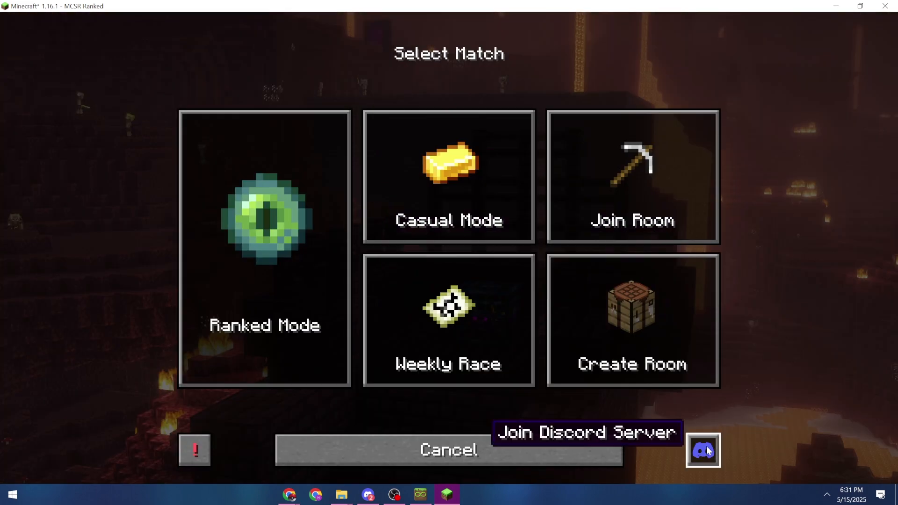
{"action": "mouse_move", "coordinate": [702, 455]}
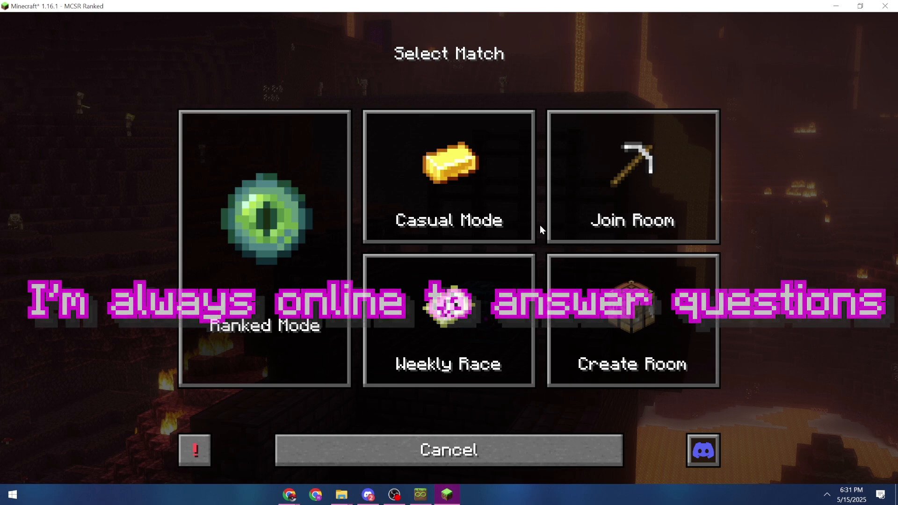
Cancel out of the Select Match screen back to the MCSR Ranked title menu.
{"action": "left_click", "coordinate": [450, 450]}
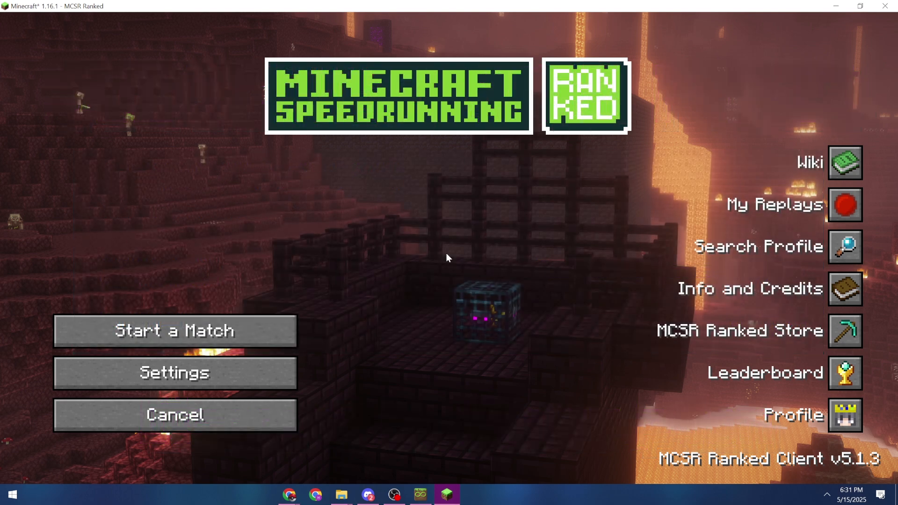
{"action": "mouse_move", "coordinate": [238, 335]}
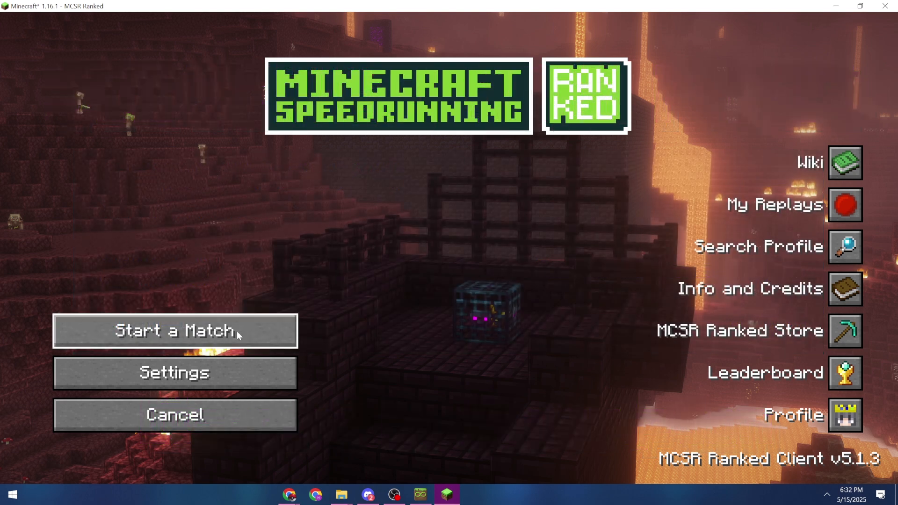
{"action": "mouse_move", "coordinate": [233, 341]}
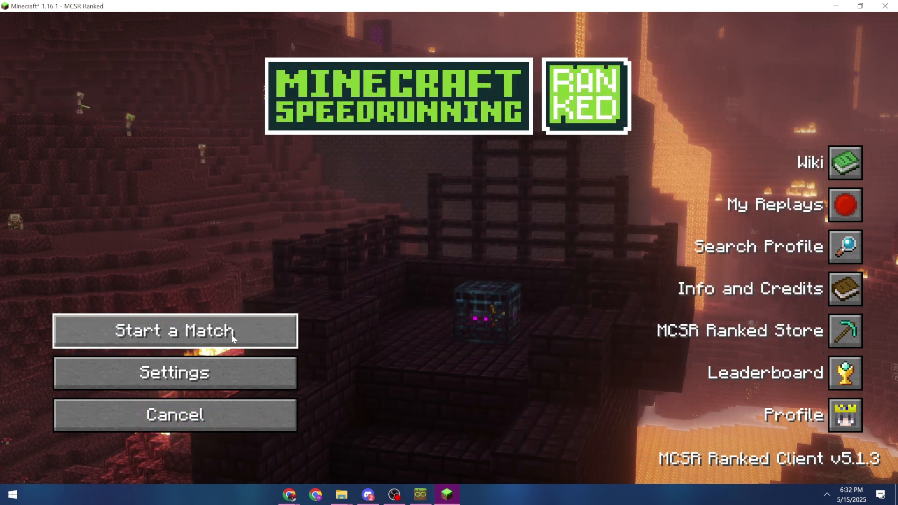